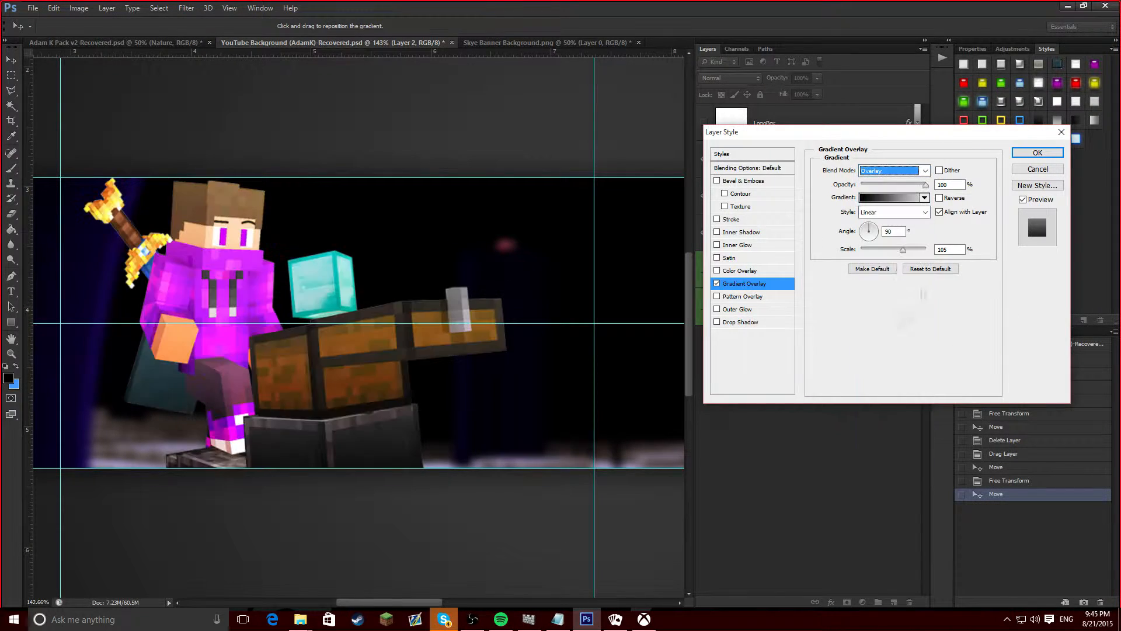
- Accept the gradient overlay style on the character layer
click(1036, 153)
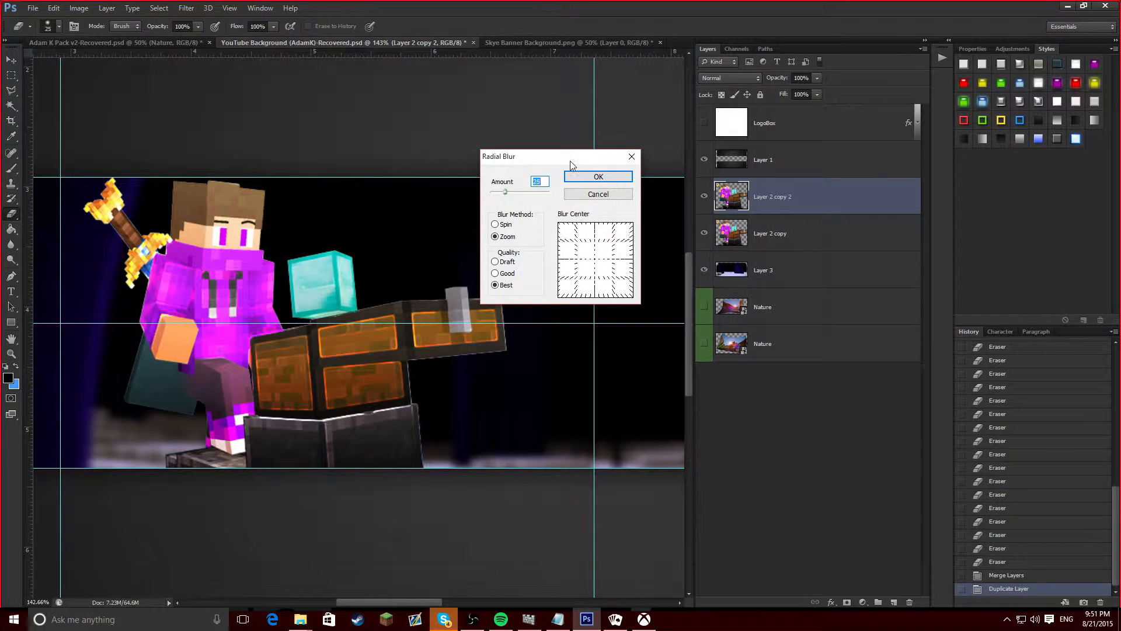
- Apply the zoom radial blur to the character copy and ready the eraser brush size
click(598, 176)
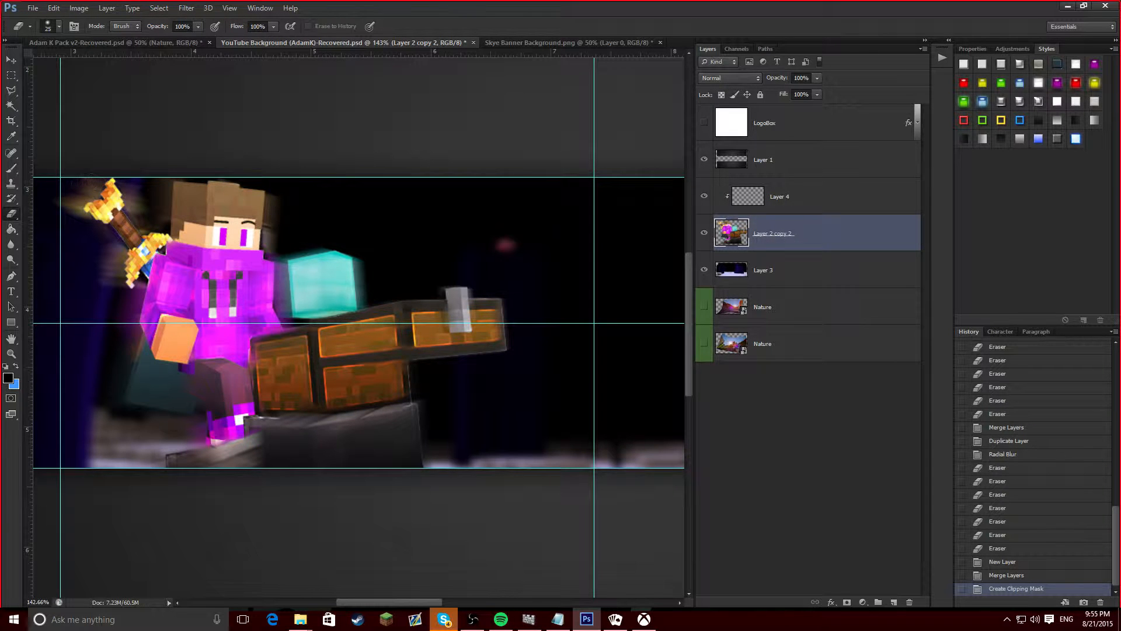
click(38, 26)
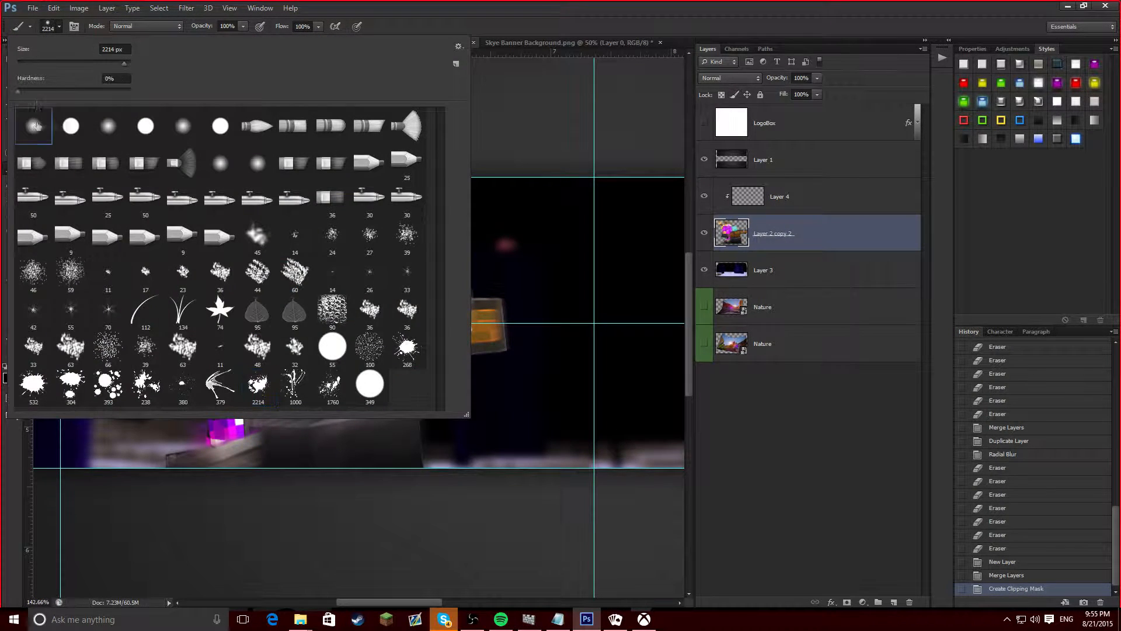
triple_click(113, 49)
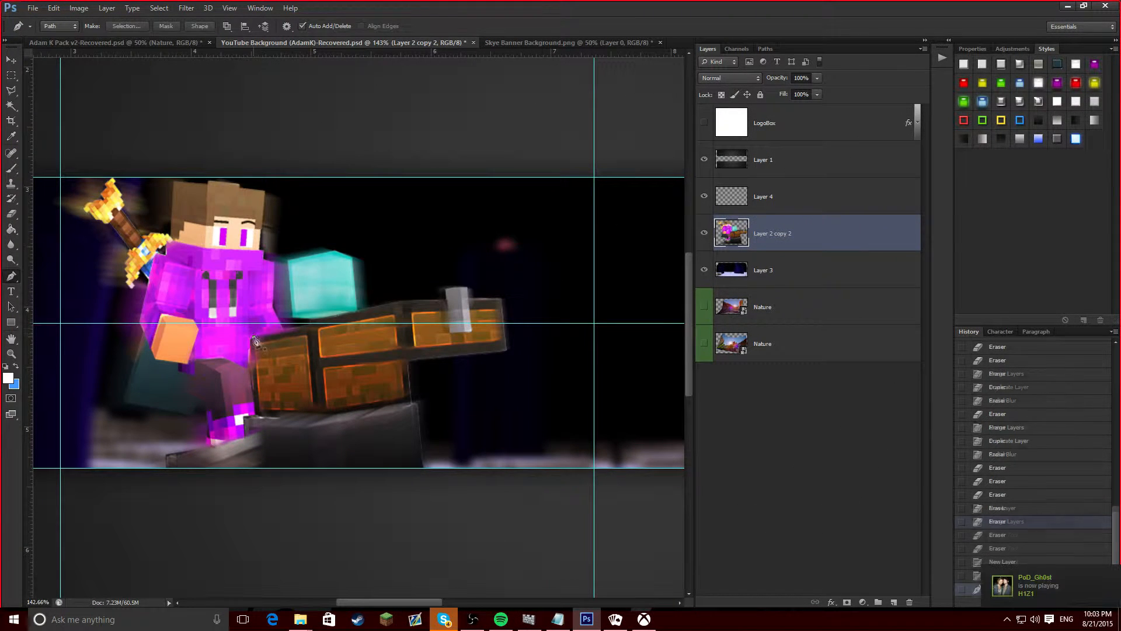
- Place pen anchor points around the glowing diamond block's outline
click(308, 325)
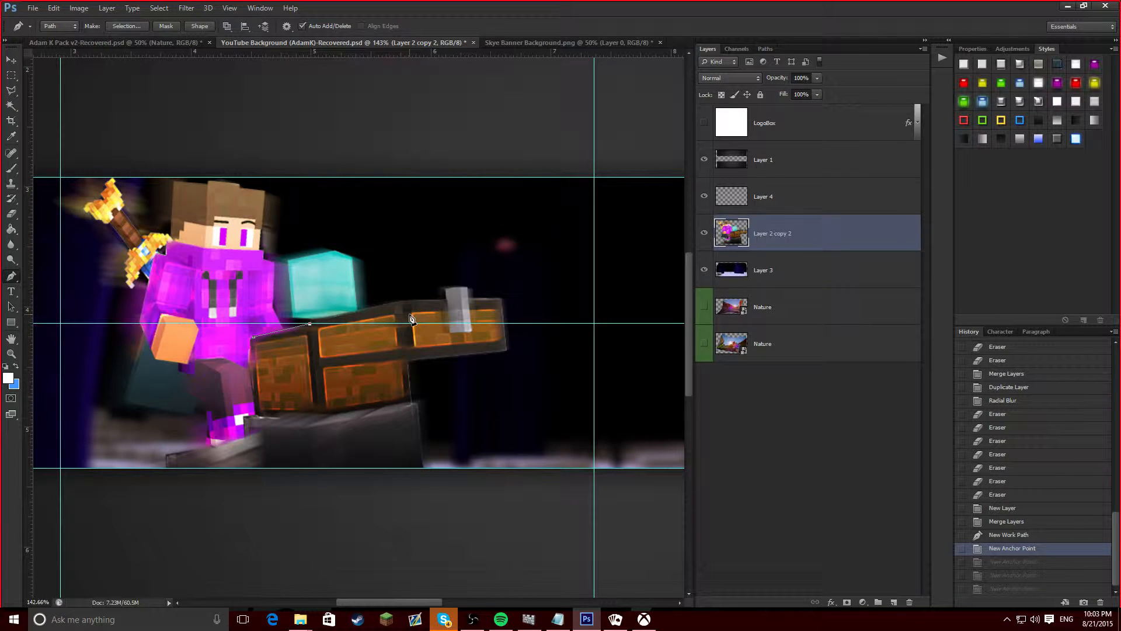
click(411, 313)
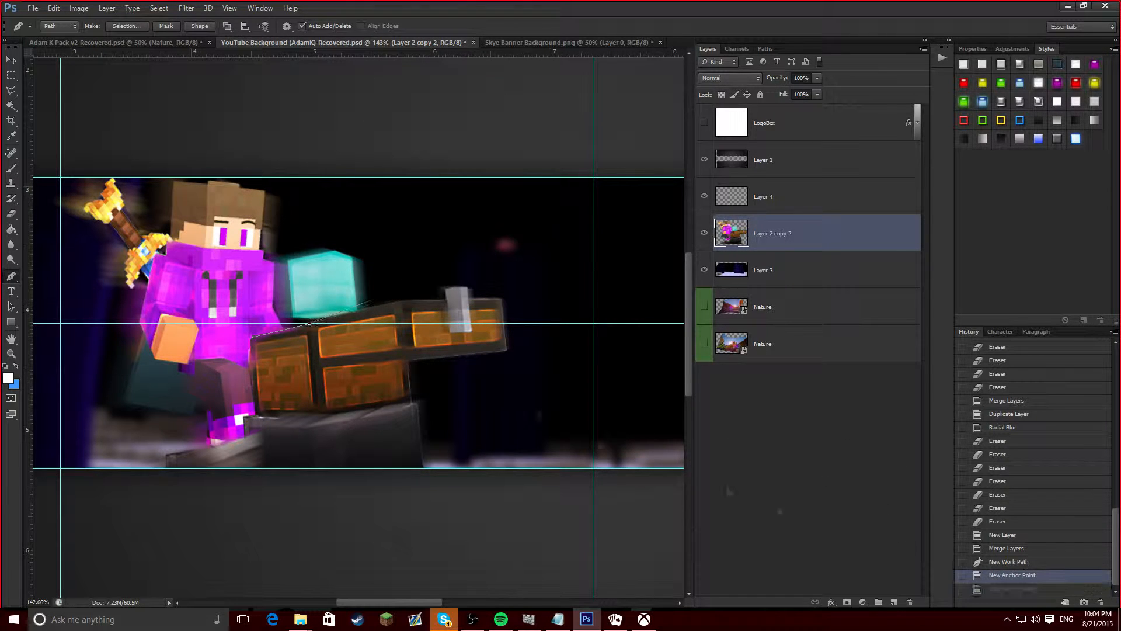
click(405, 296)
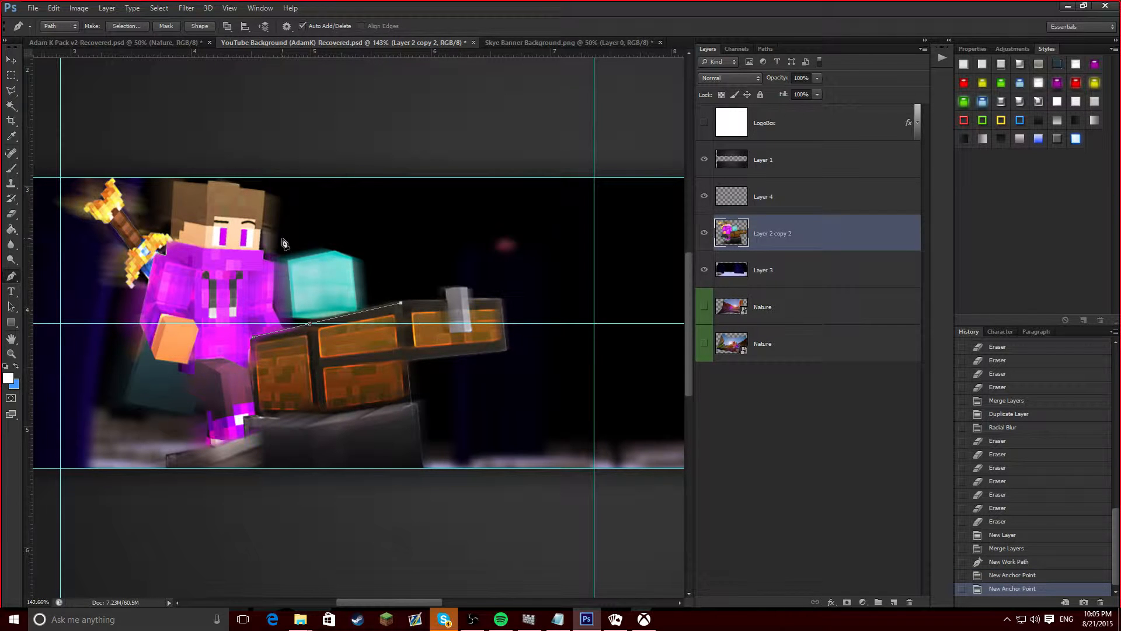
mouse_move(364, 266)
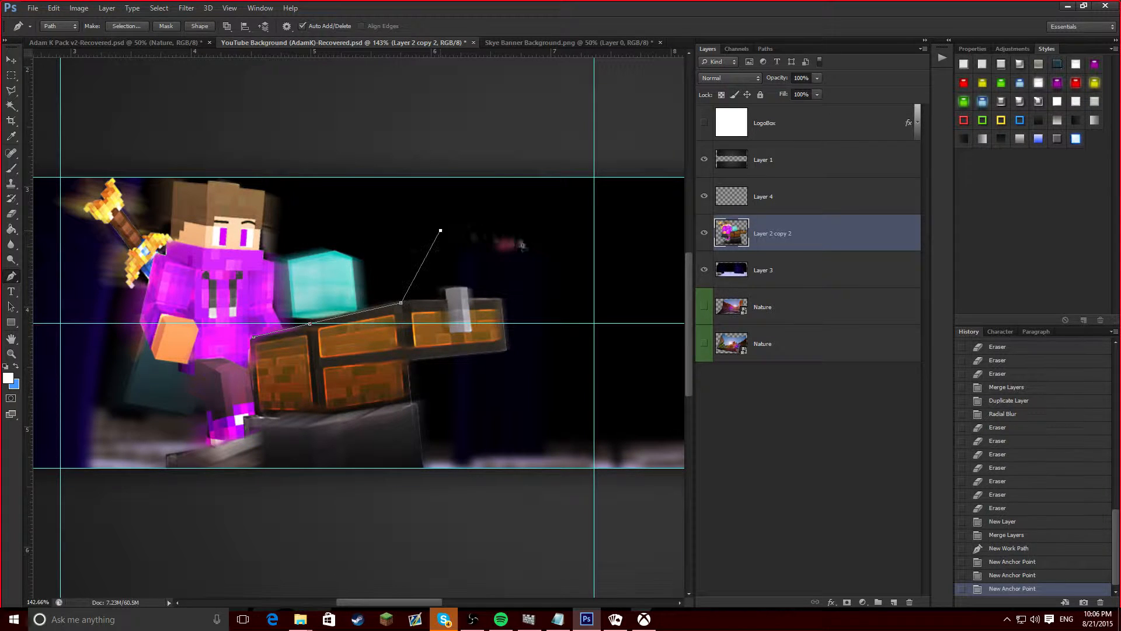
click(440, 232)
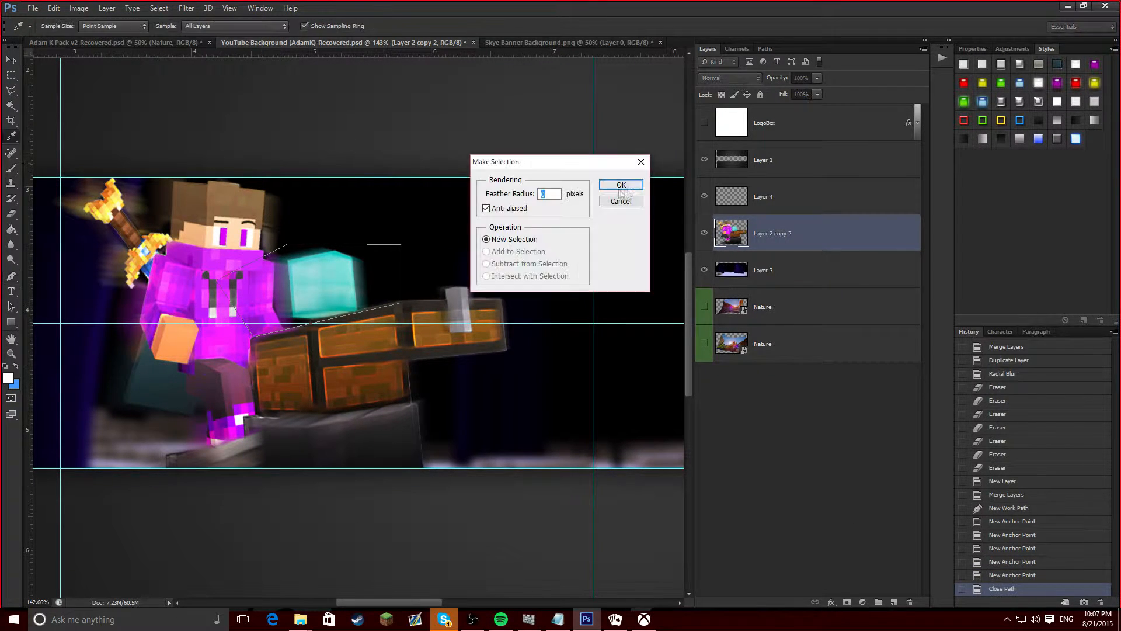
- Turn the diamond path into a selection and erase the white shape's edges softly
click(620, 185)
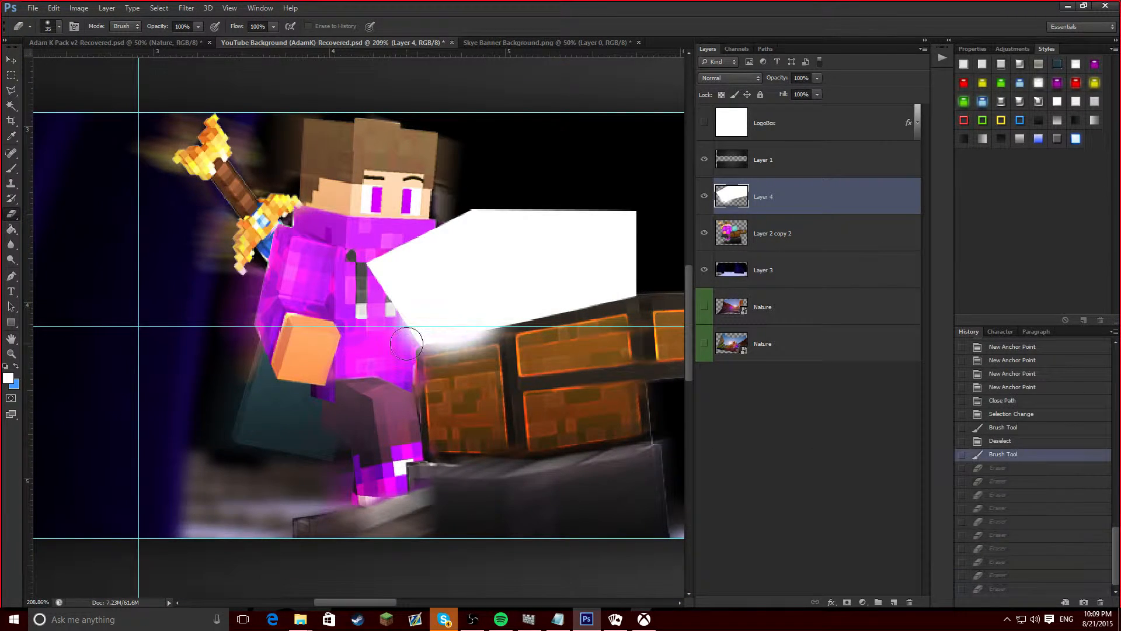
drag(407, 343, 561, 209)
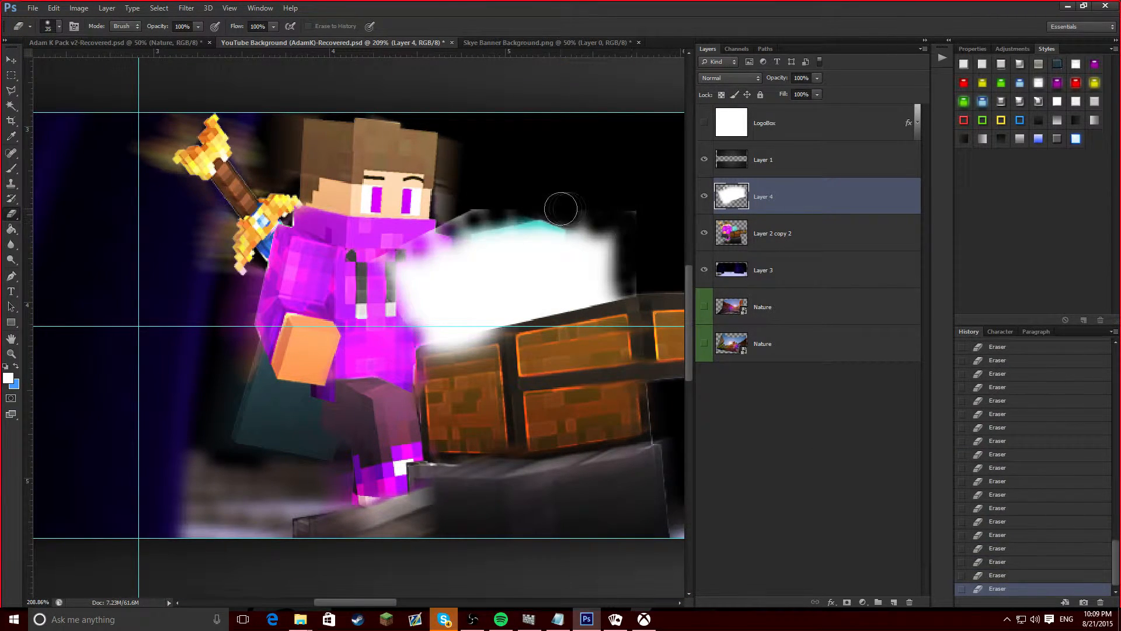
drag(562, 207, 618, 247)
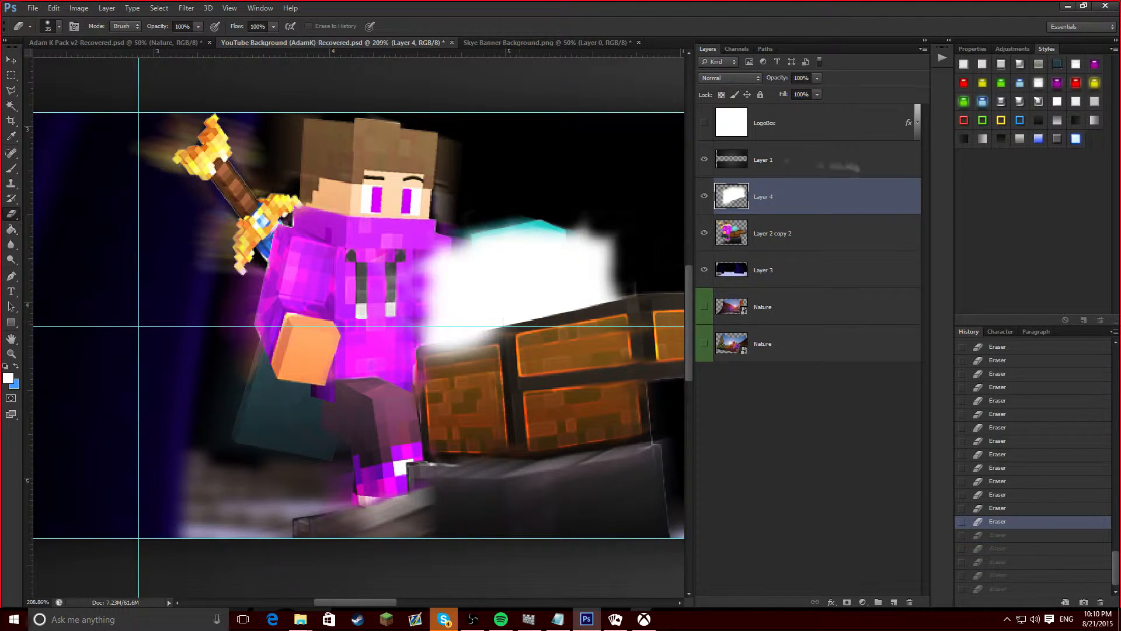
- Set Layer 4's blending to Overlay through its Blending Options
right_click(763, 160)
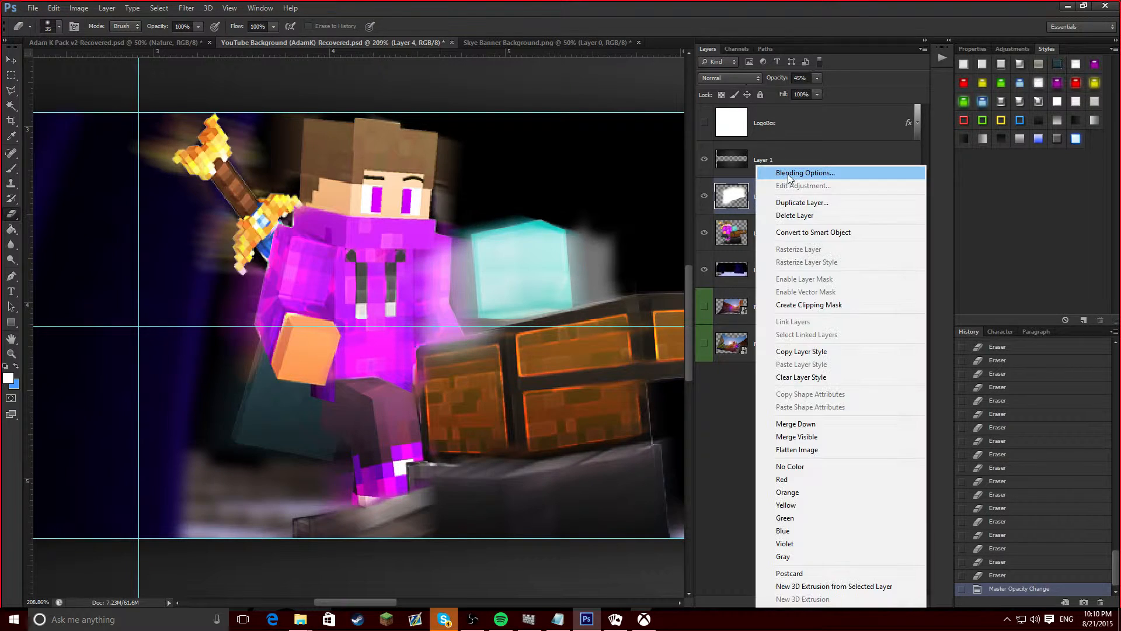
click(805, 173)
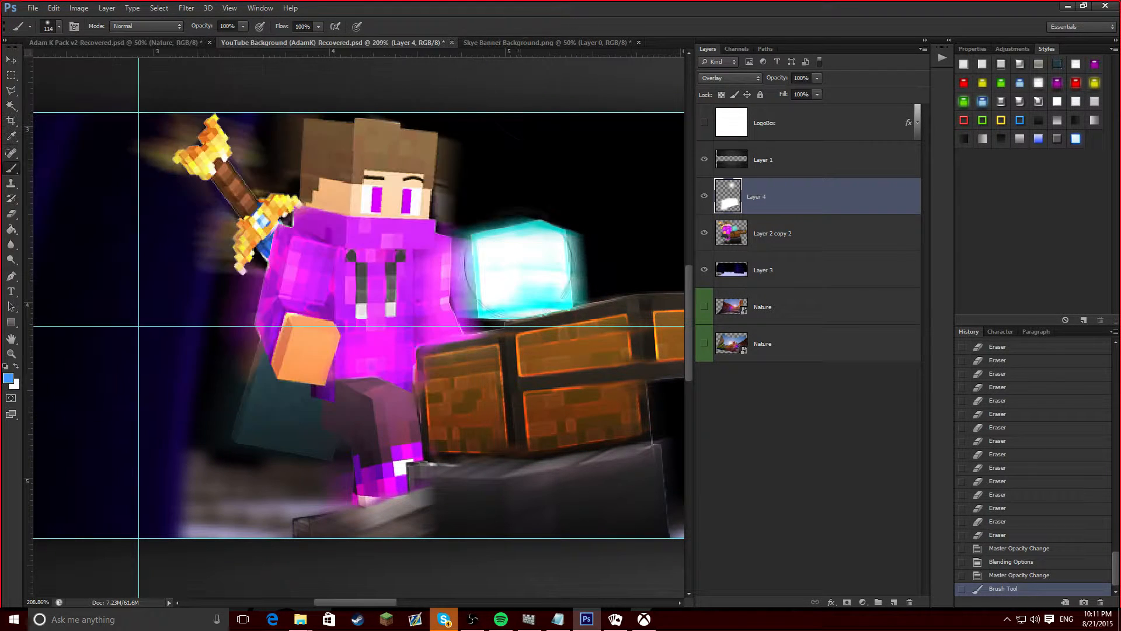
click(515, 271)
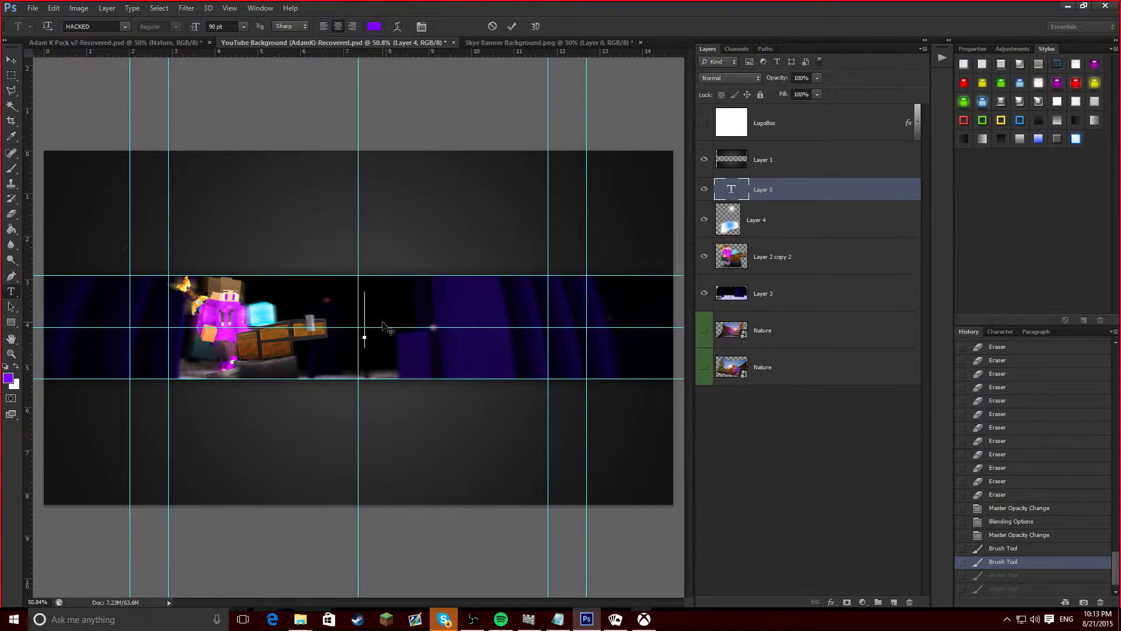
- Type PUPPZEH, apply the blocky pixel font, and set its size to 81
text(PUPPZEH)
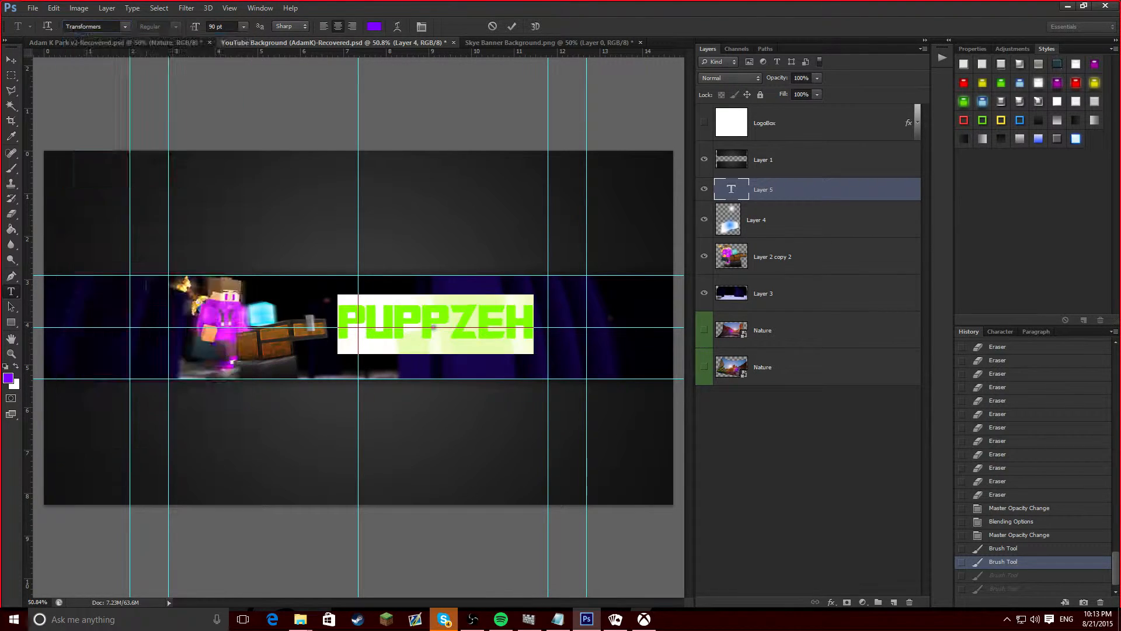
click(125, 26)
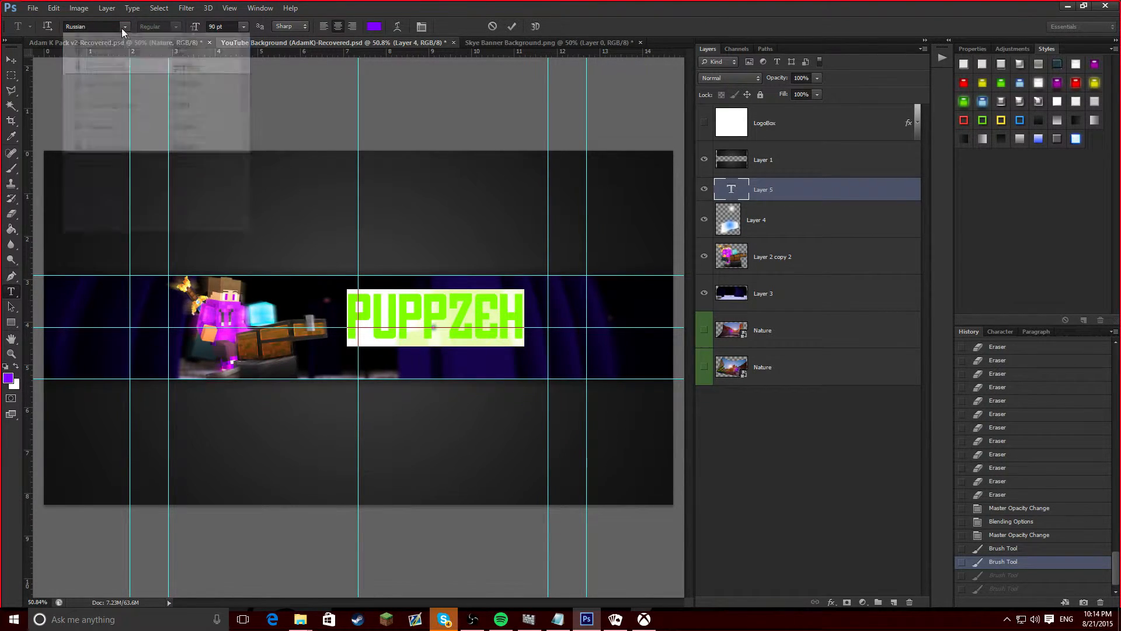
click(125, 26)
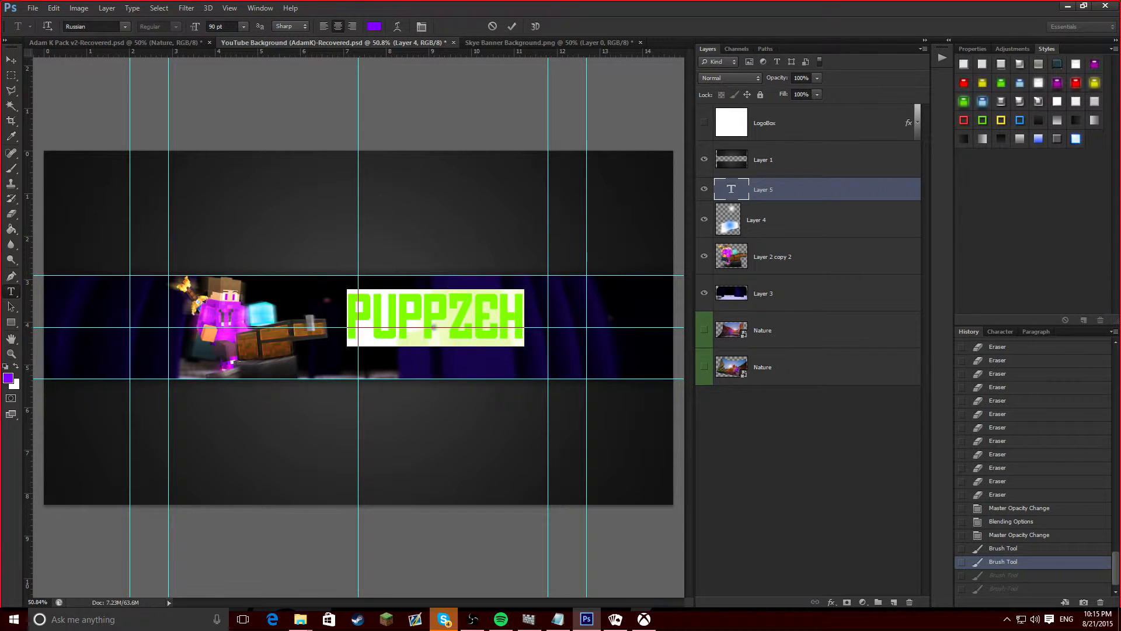
text(81)
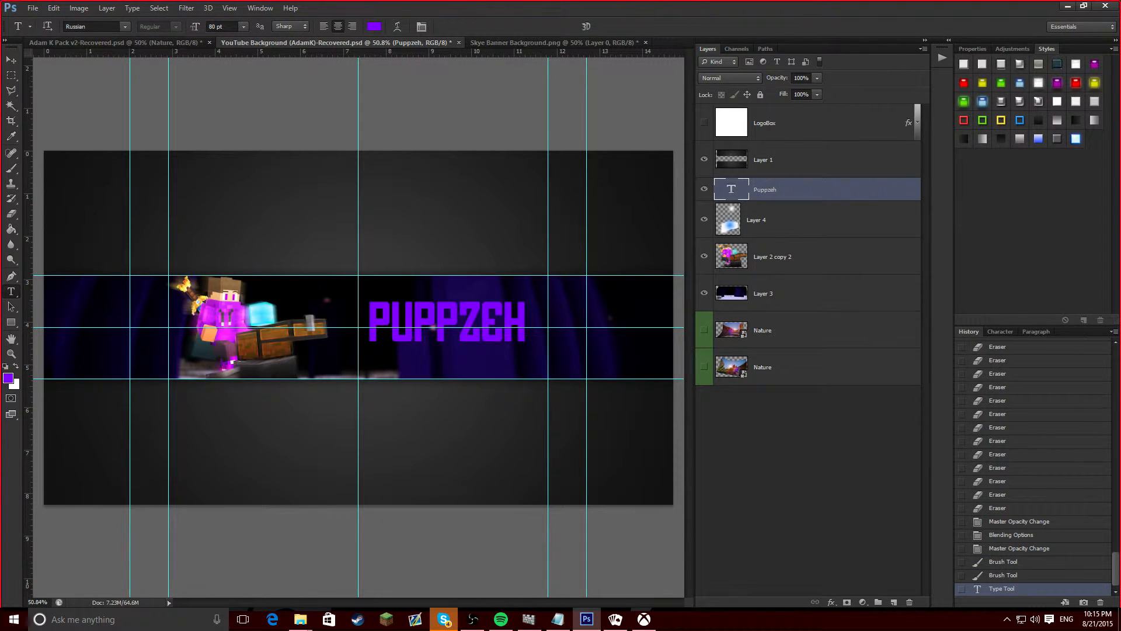
mouse_move(335, 372)
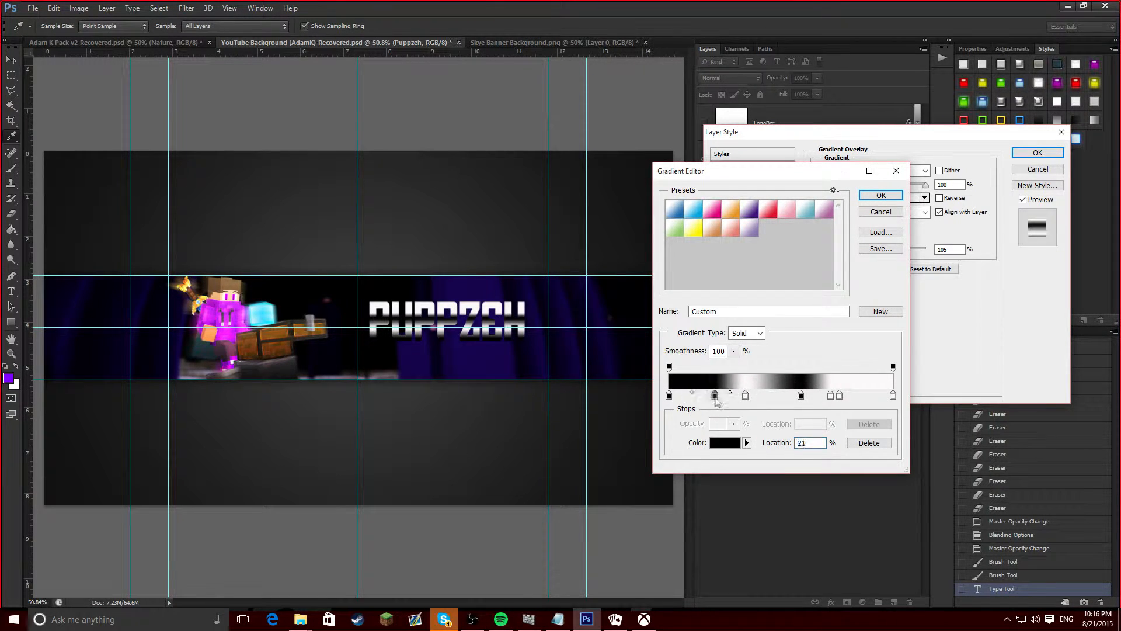
- Give the PUPPZEH gradient overlay a white stop and confirm the gradient
click(724, 442)
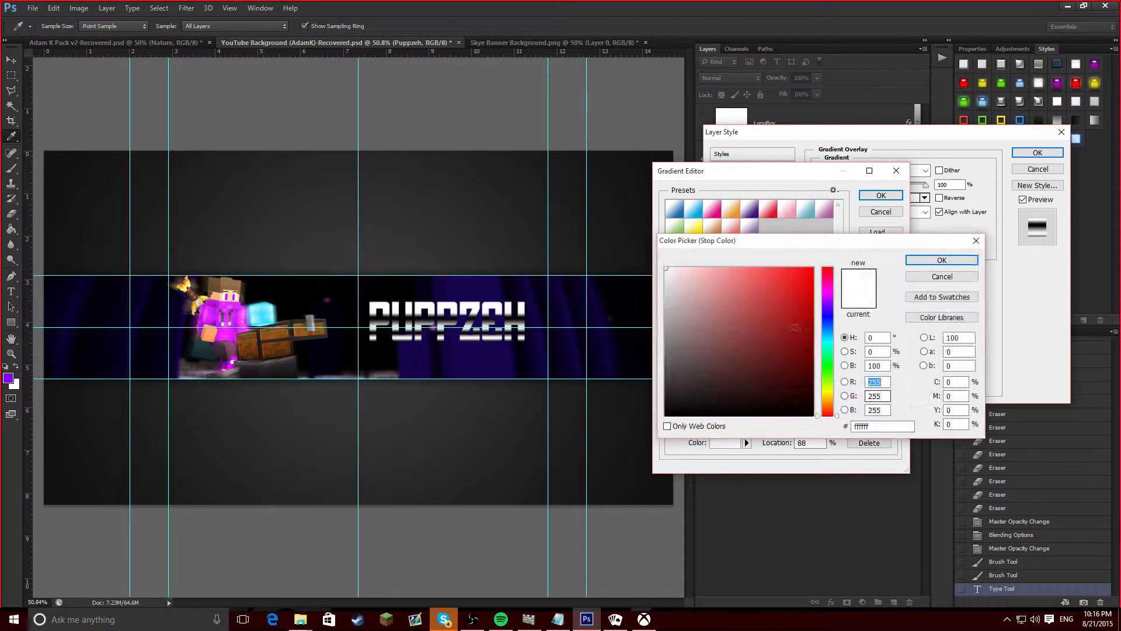
click(941, 260)
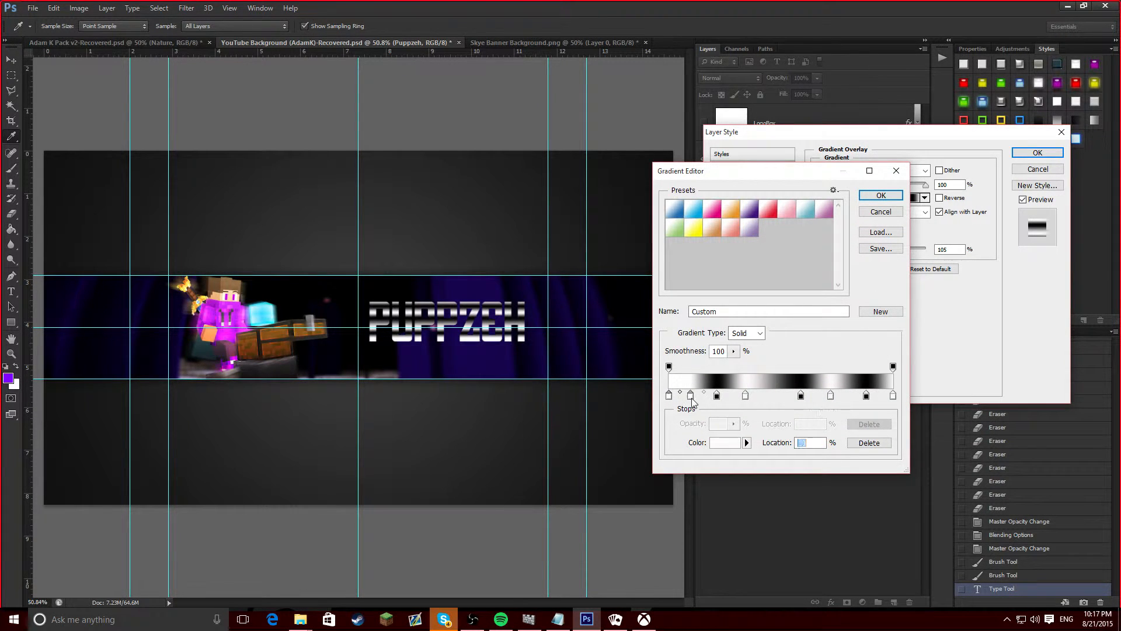
click(880, 194)
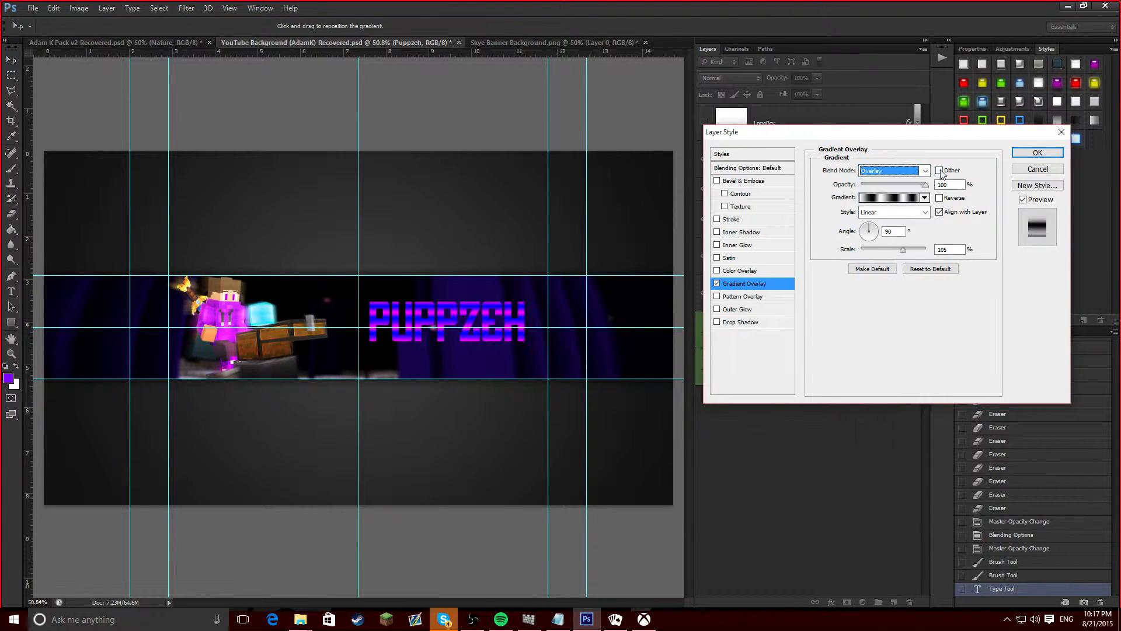
click(924, 170)
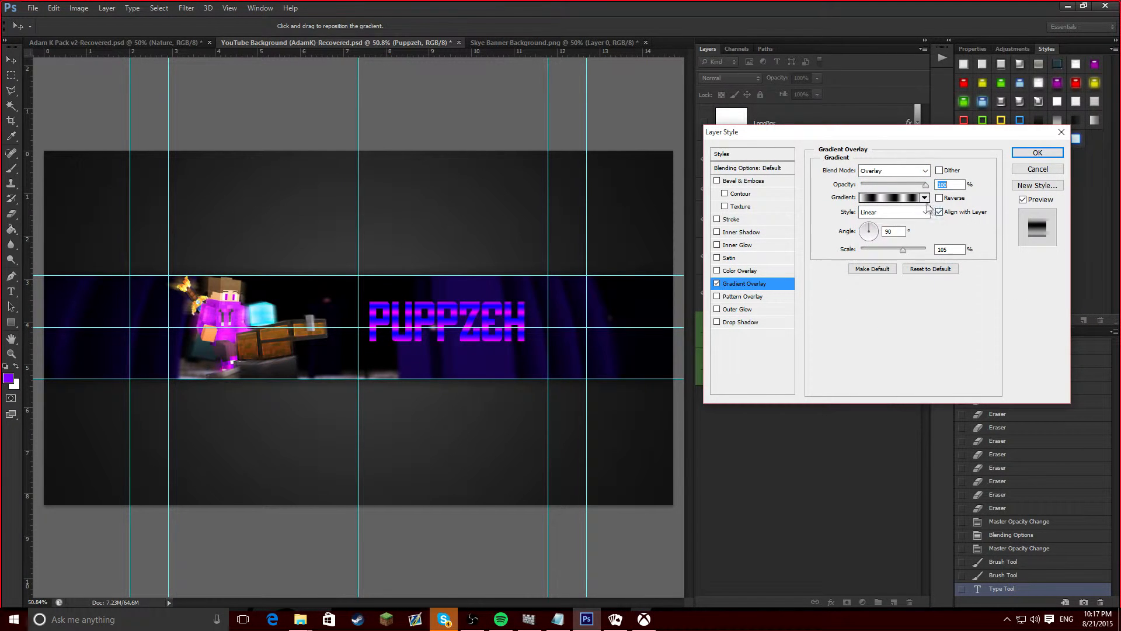
- Try a different blend mode for the text's gradient overlay
click(749, 168)
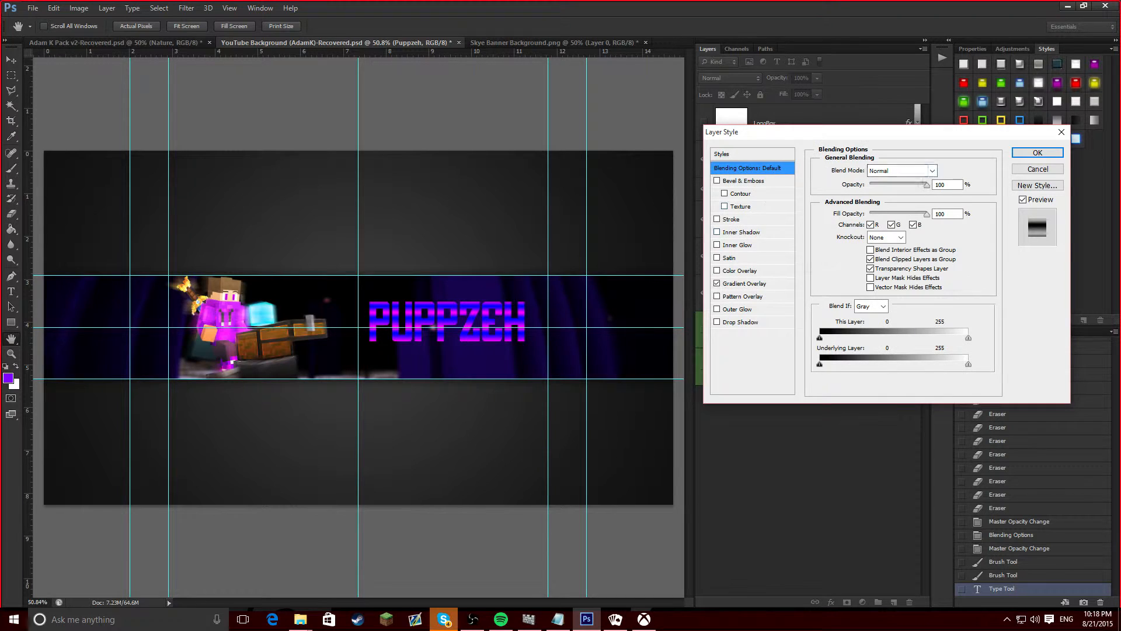
click(743, 283)
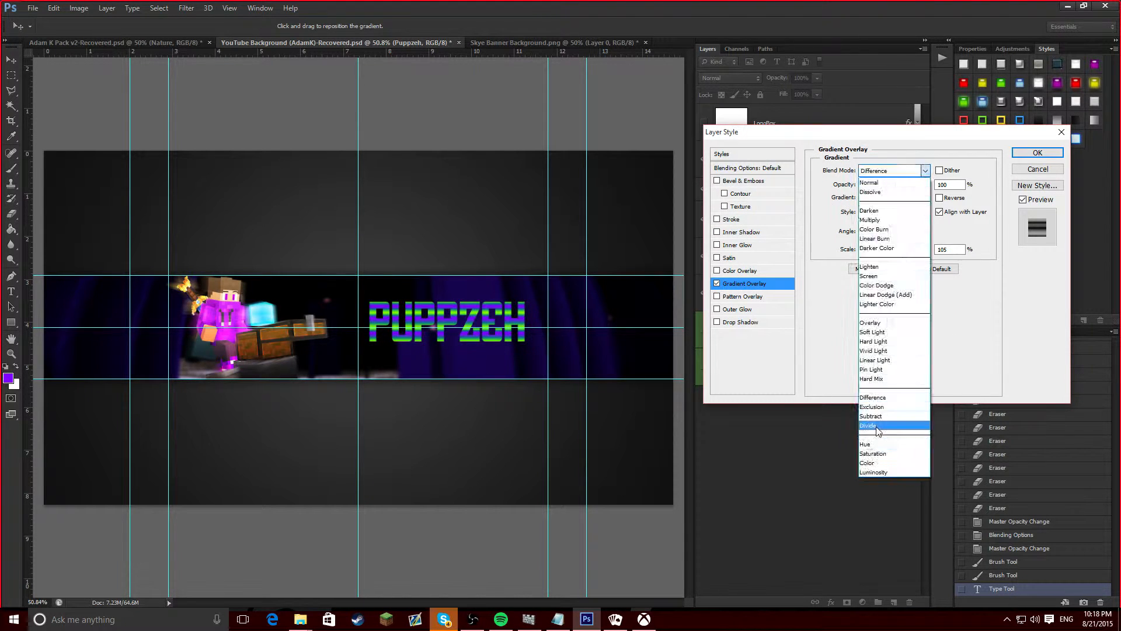
click(872, 331)
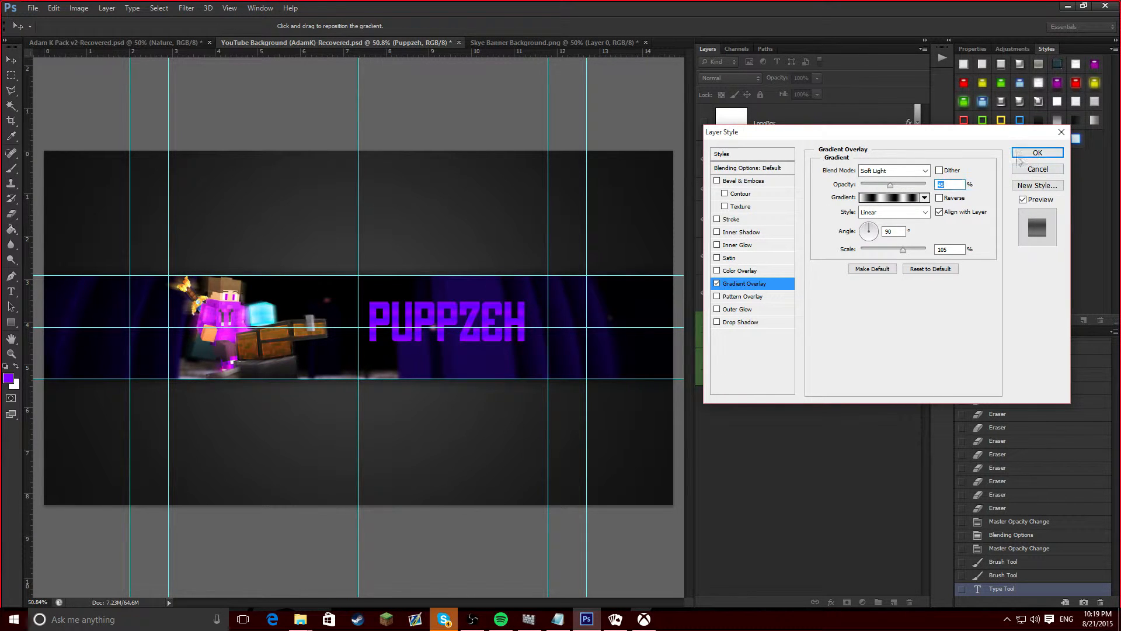
click(717, 219)
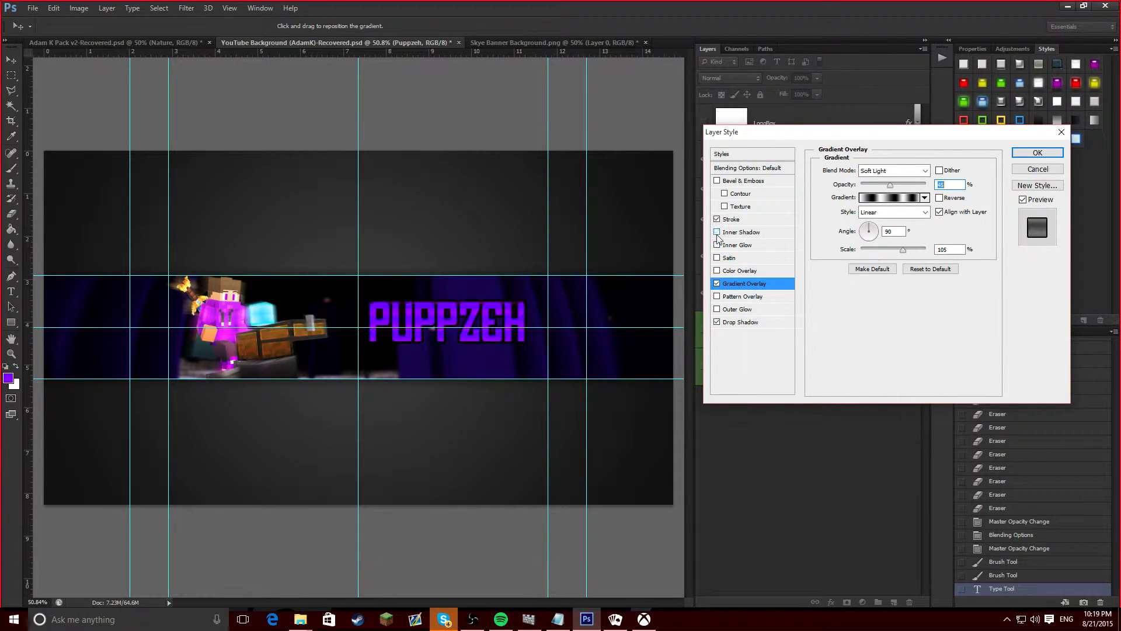
- Give the text a purple drop shadow and light purple outer glow
click(943, 170)
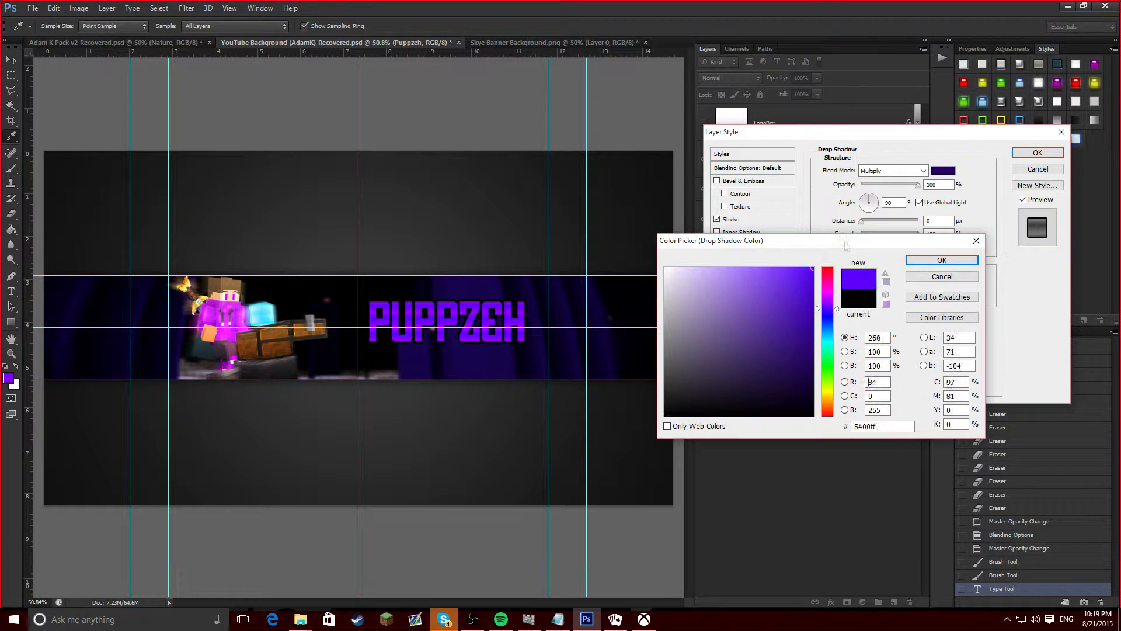
click(941, 260)
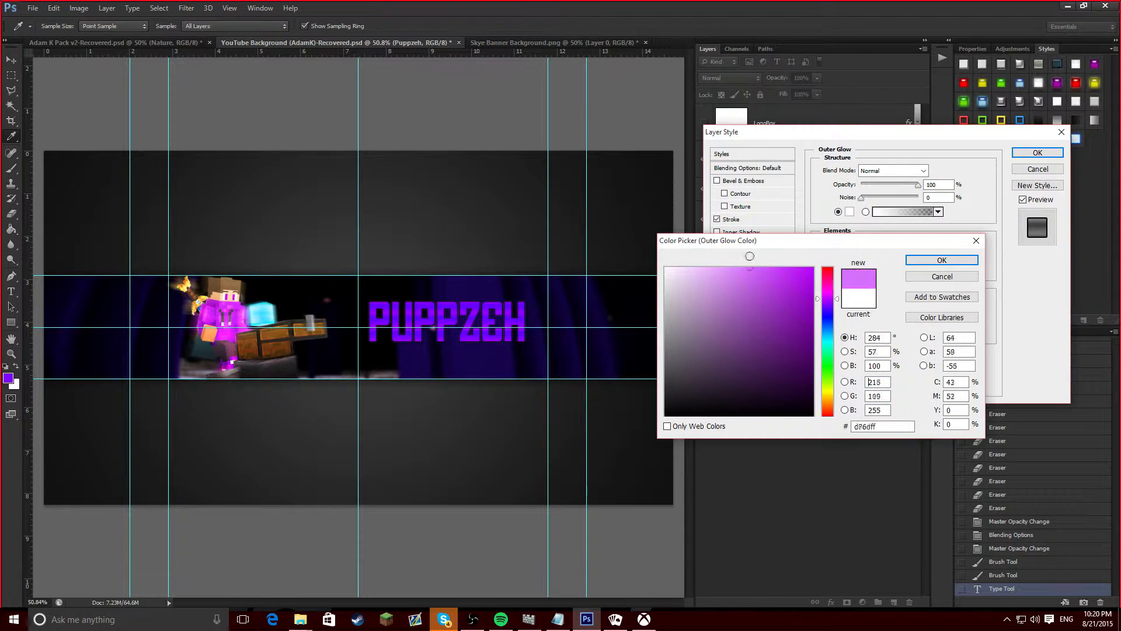
click(940, 259)
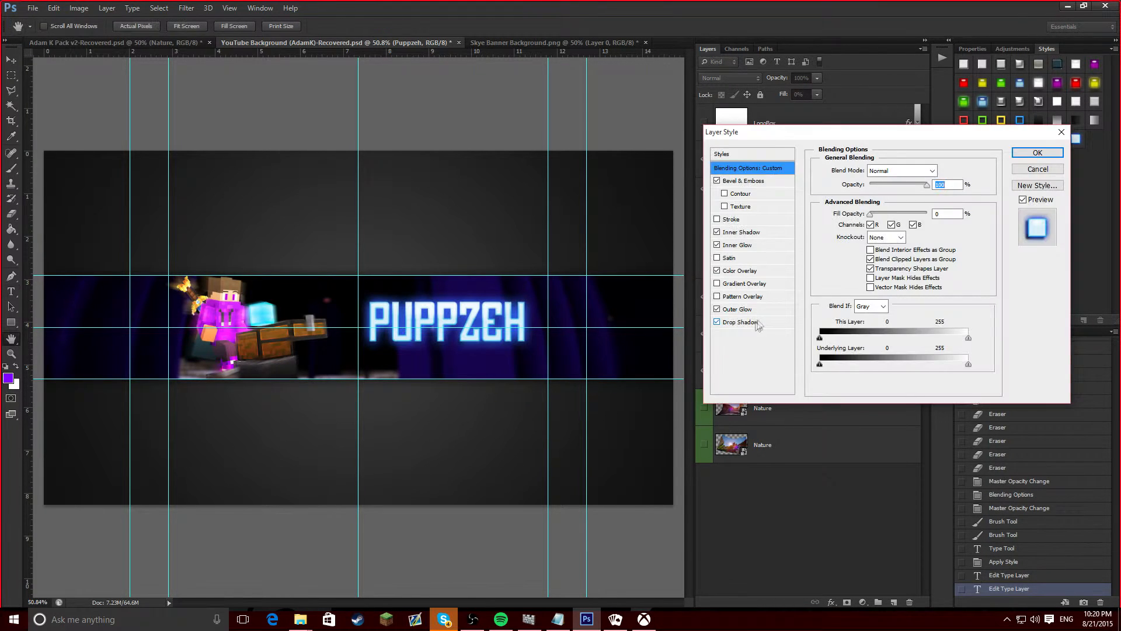
click(1036, 153)
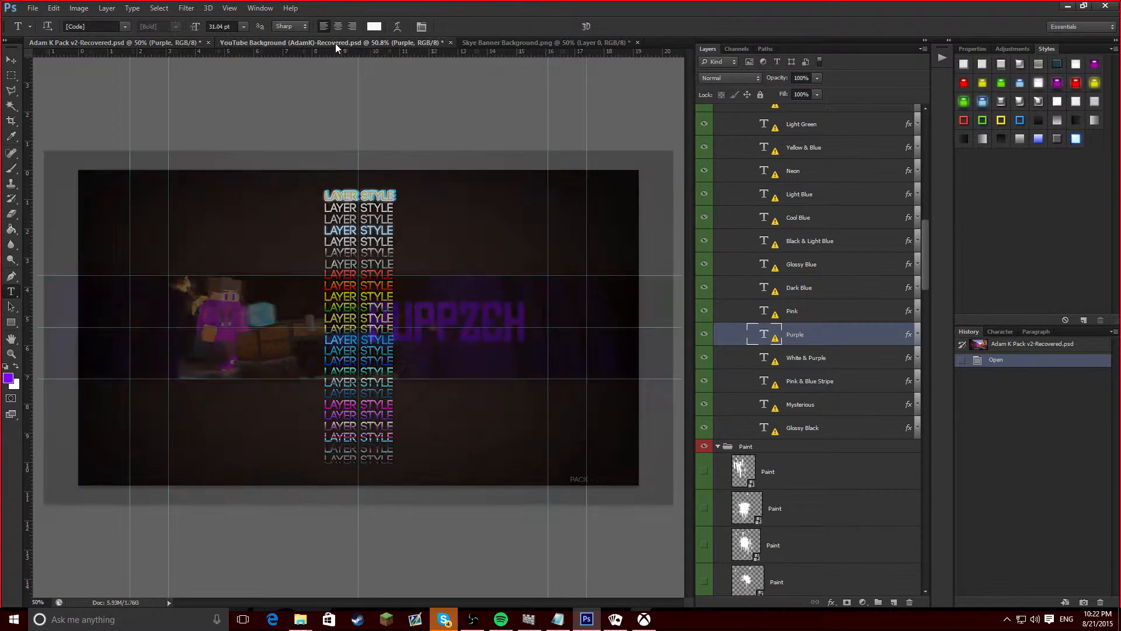
- Paste the Purple layer style onto PUPPZEH and commit its slanted rotation
right_click(731, 211)
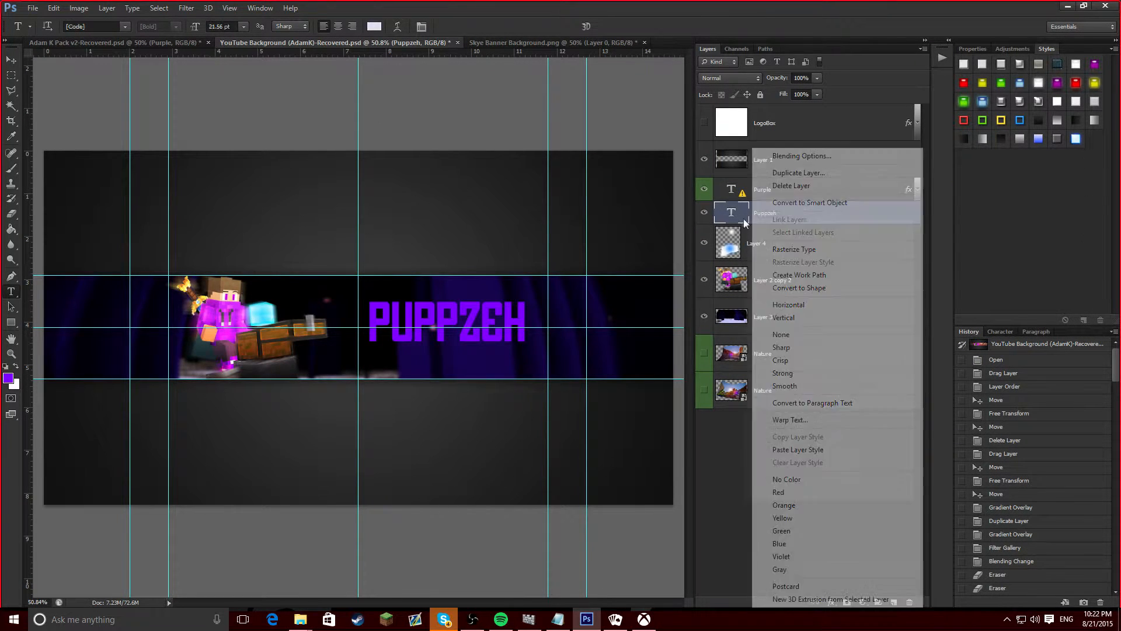
click(797, 450)
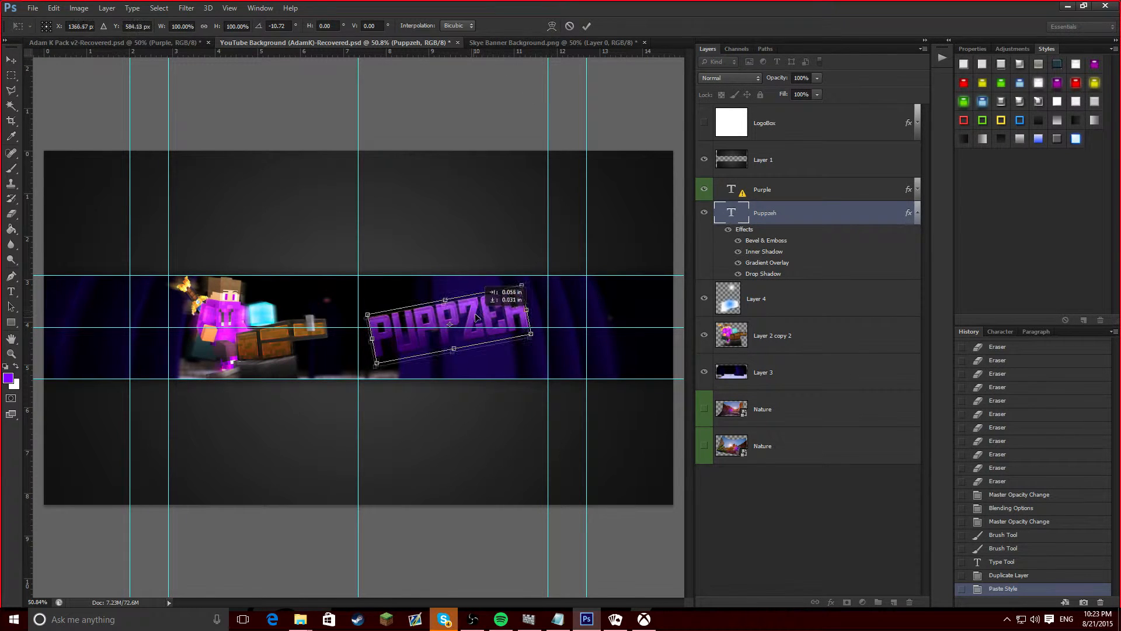
click(586, 26)
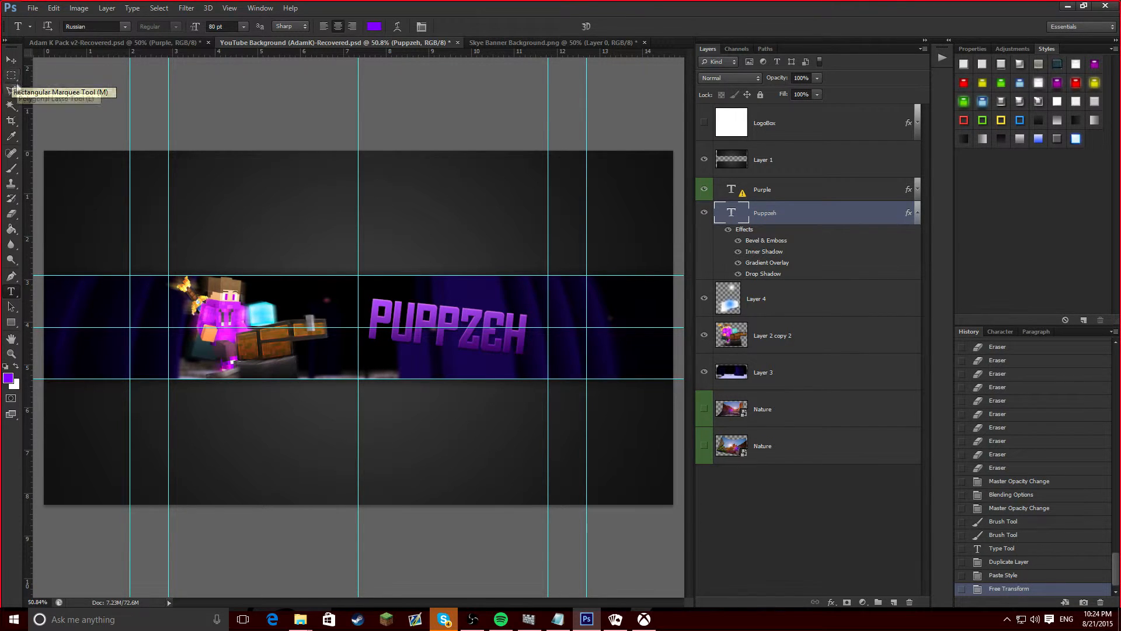
- Draw a small purple square left of PUPPZEH, select its inside, and rasterize it
drag(321, 290, 364, 321)
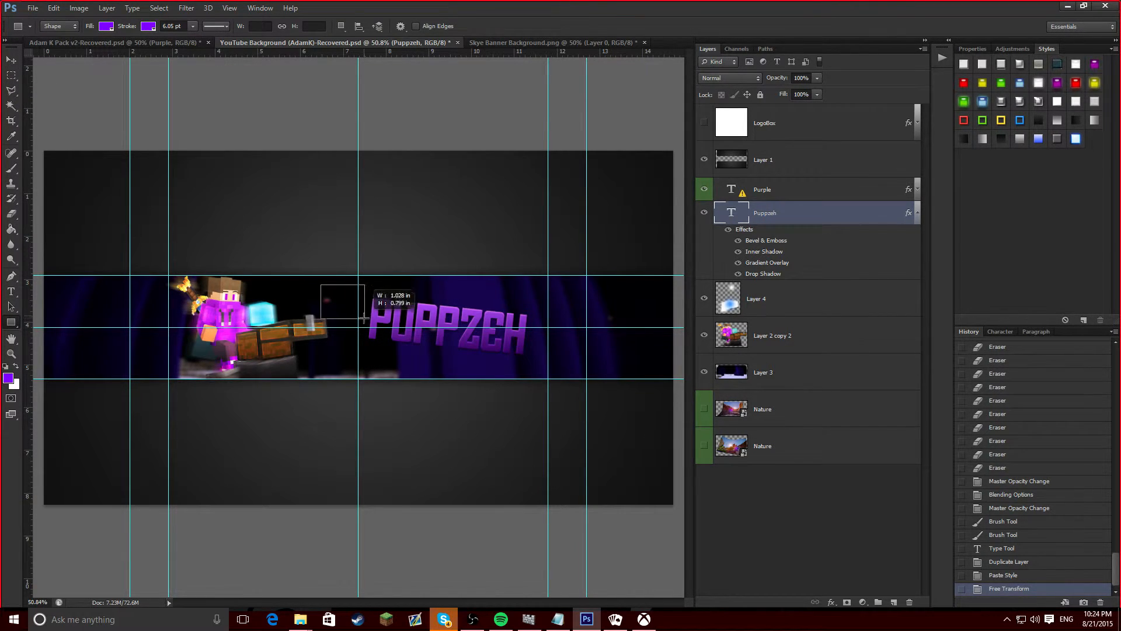
drag(322, 287, 364, 322)
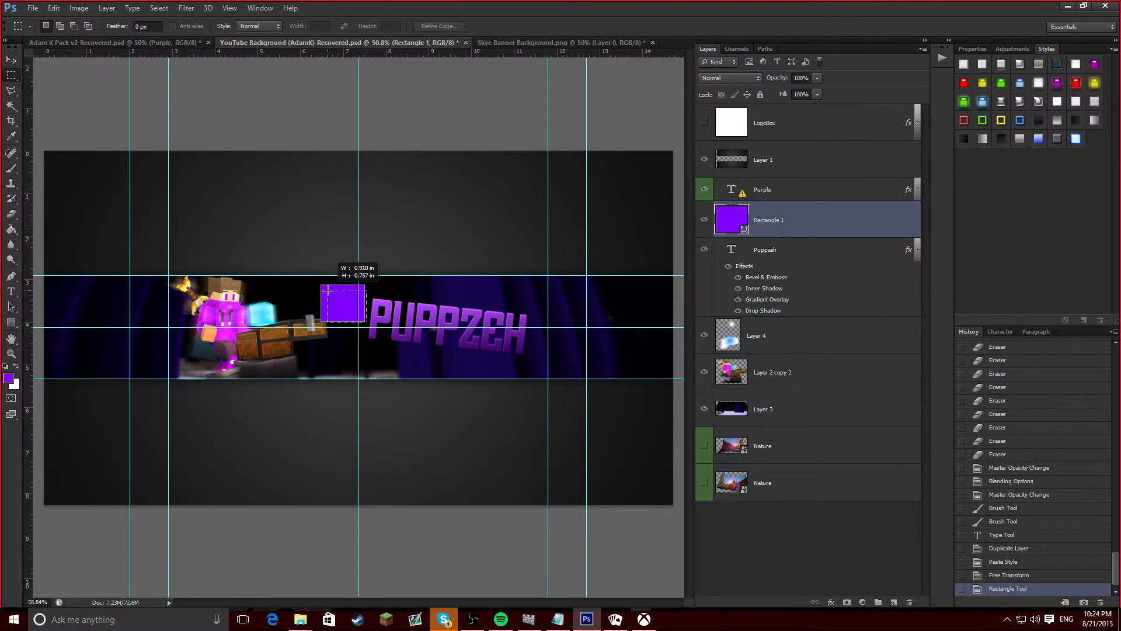
right_click(768, 219)
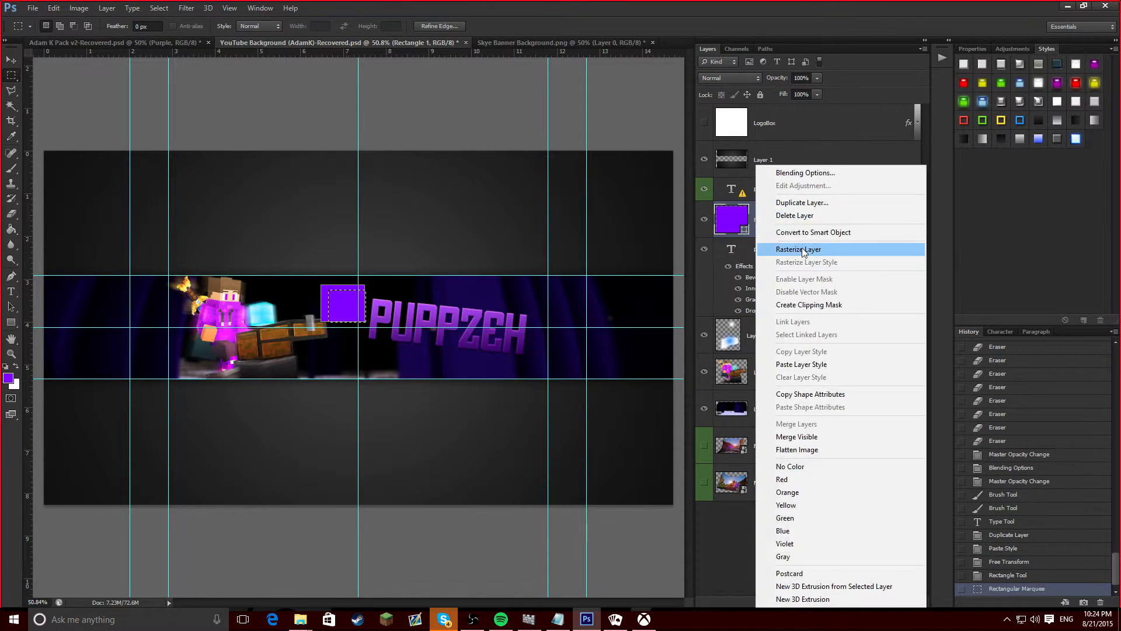
click(799, 249)
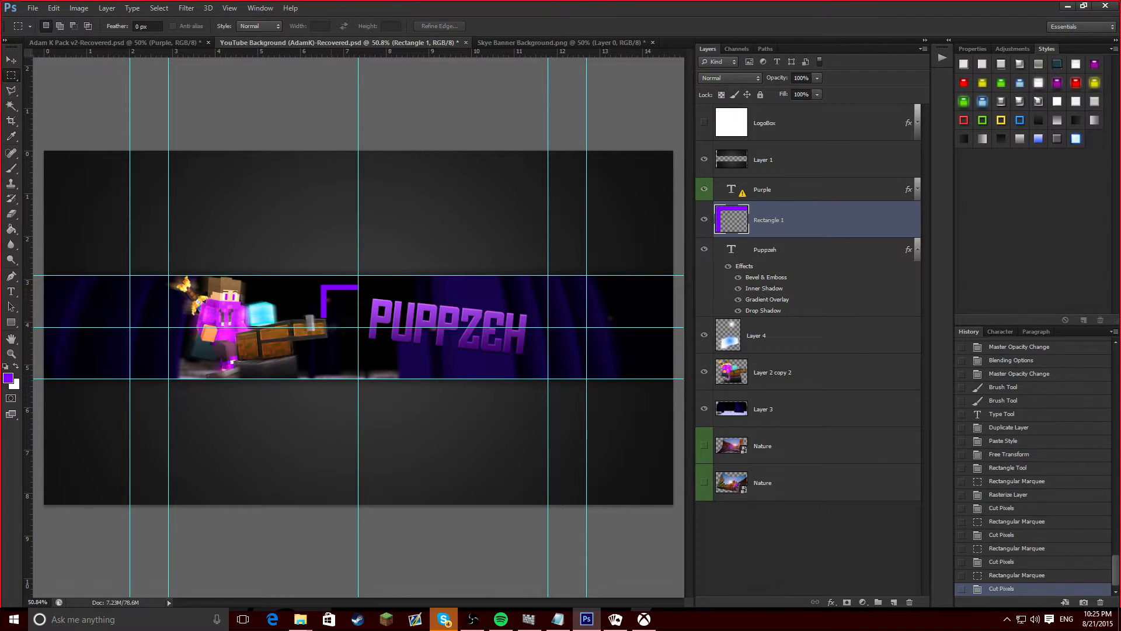
right_click(769, 220)
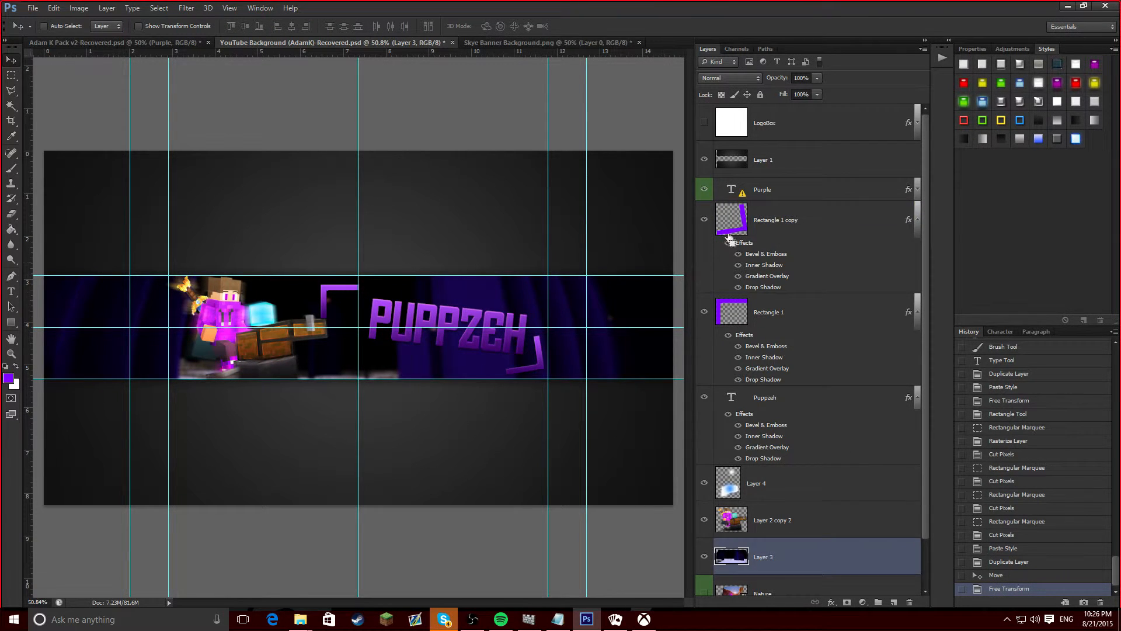
- Rotate the bracket to match the text slant and move it to PUPPZEH's upper-left corner
click(776, 220)
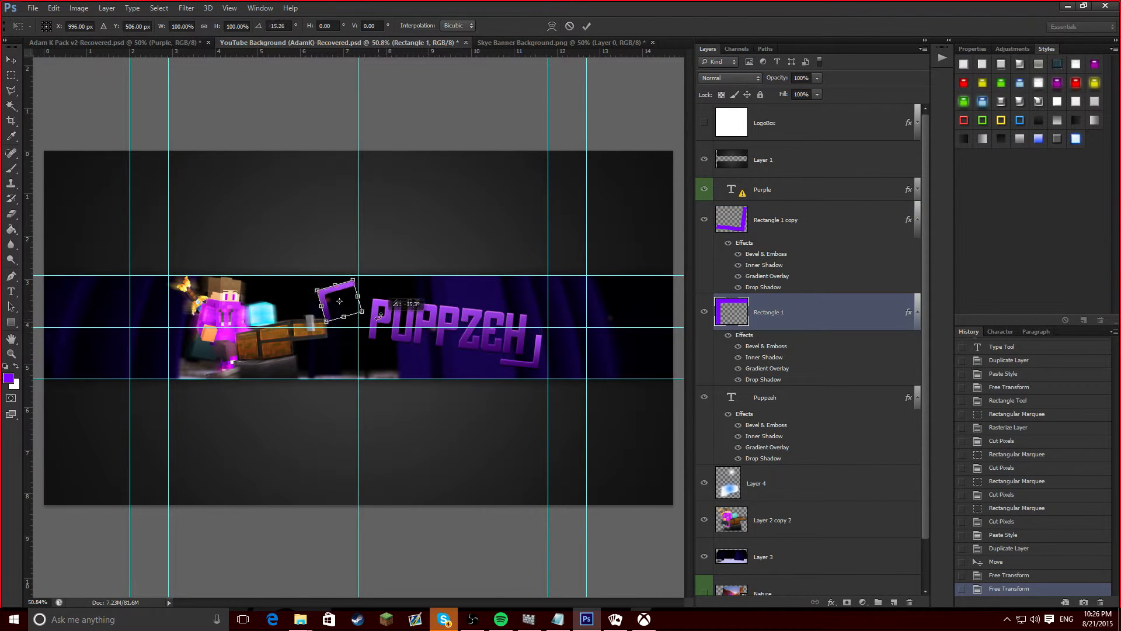
drag(338, 301, 382, 301)
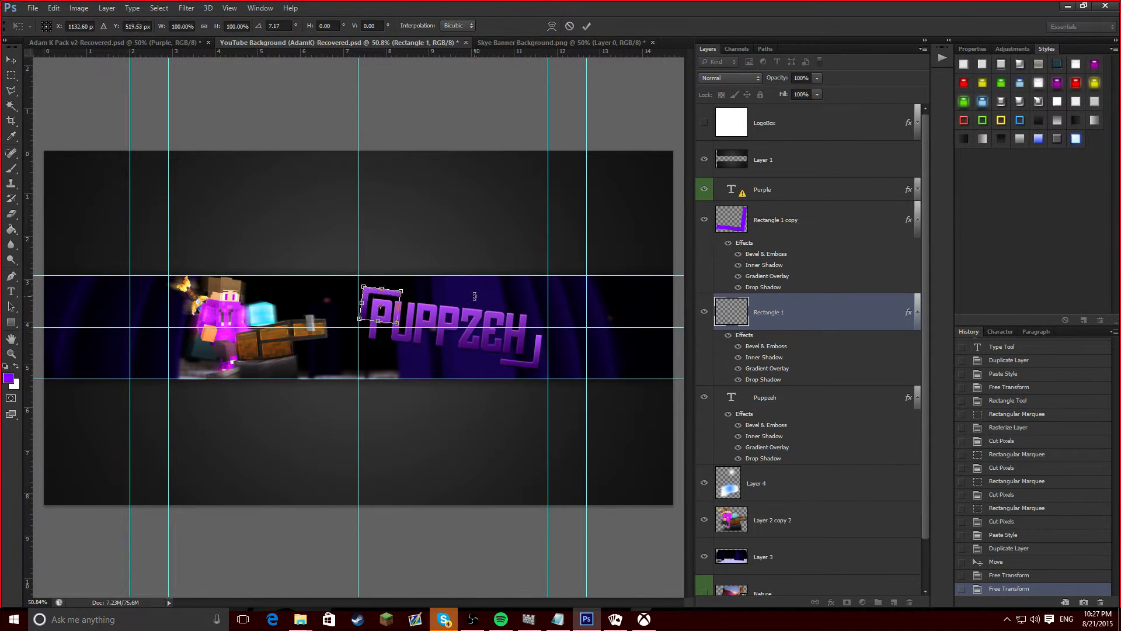
drag(379, 304, 515, 350)
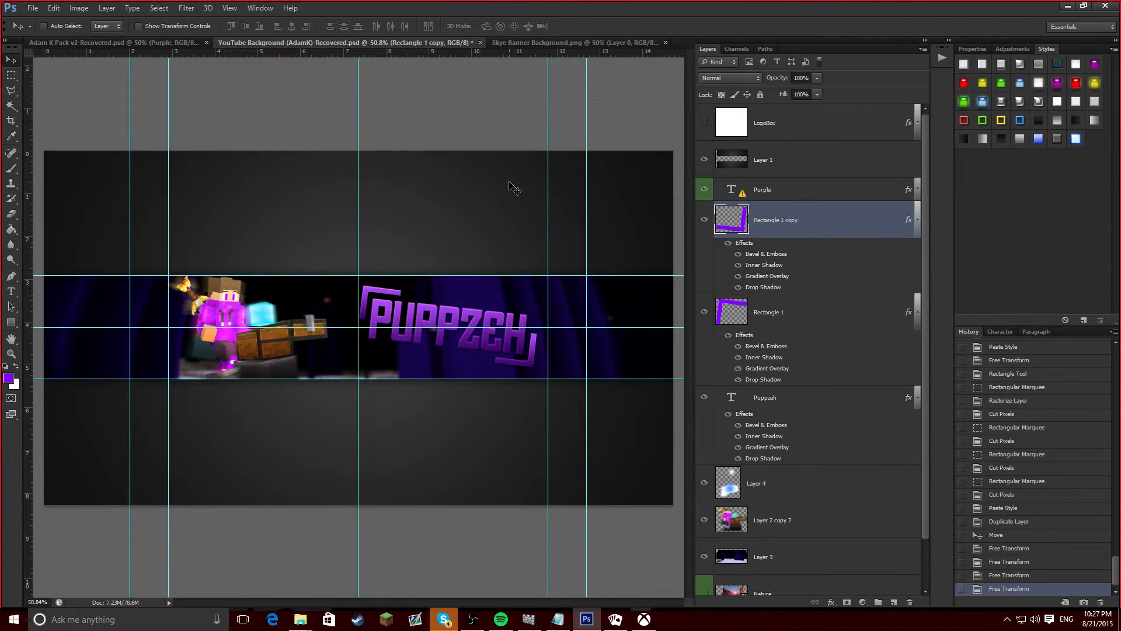
mouse_move(450, 141)
text(ob)
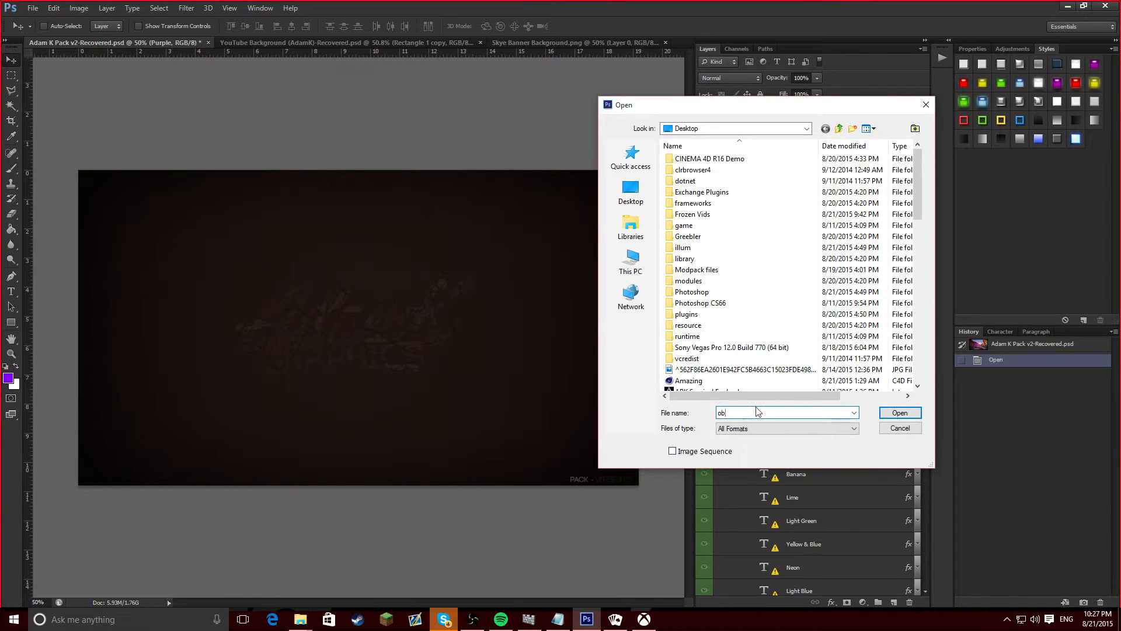
- Open the Oblivion pack PSD and bring a particle layer into the banner
click(899, 413)
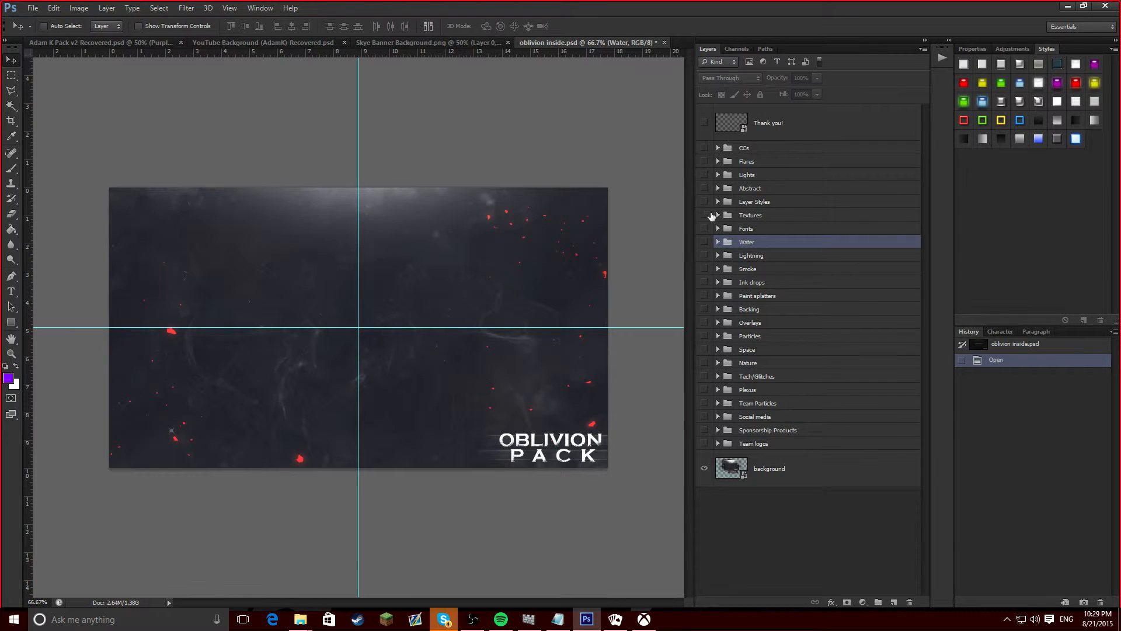
mouse_move(735, 368)
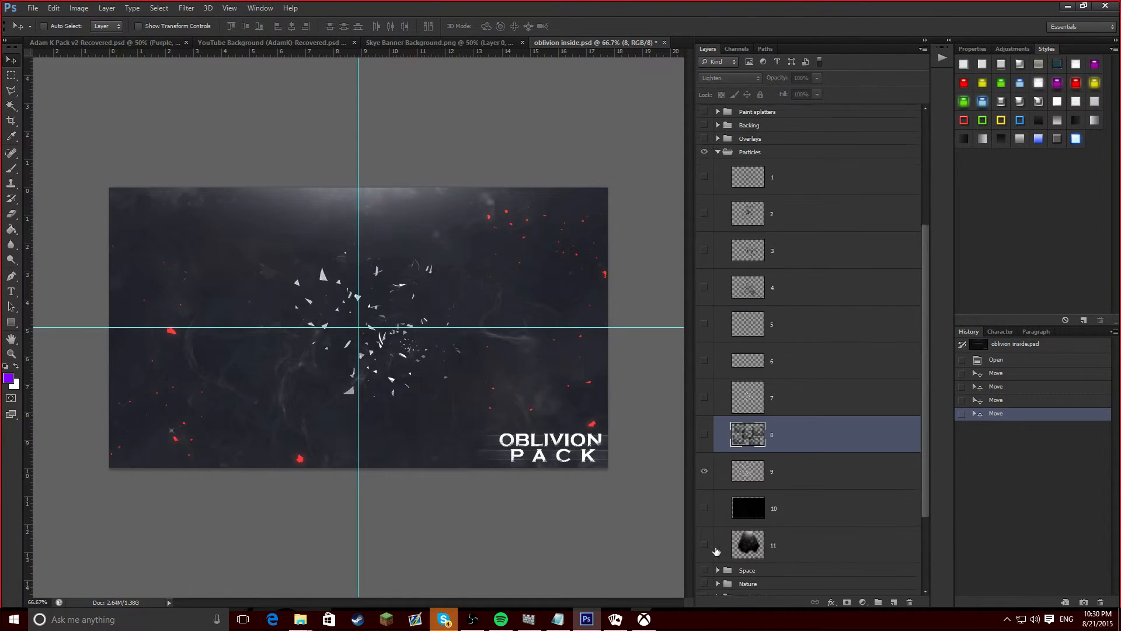
click(272, 42)
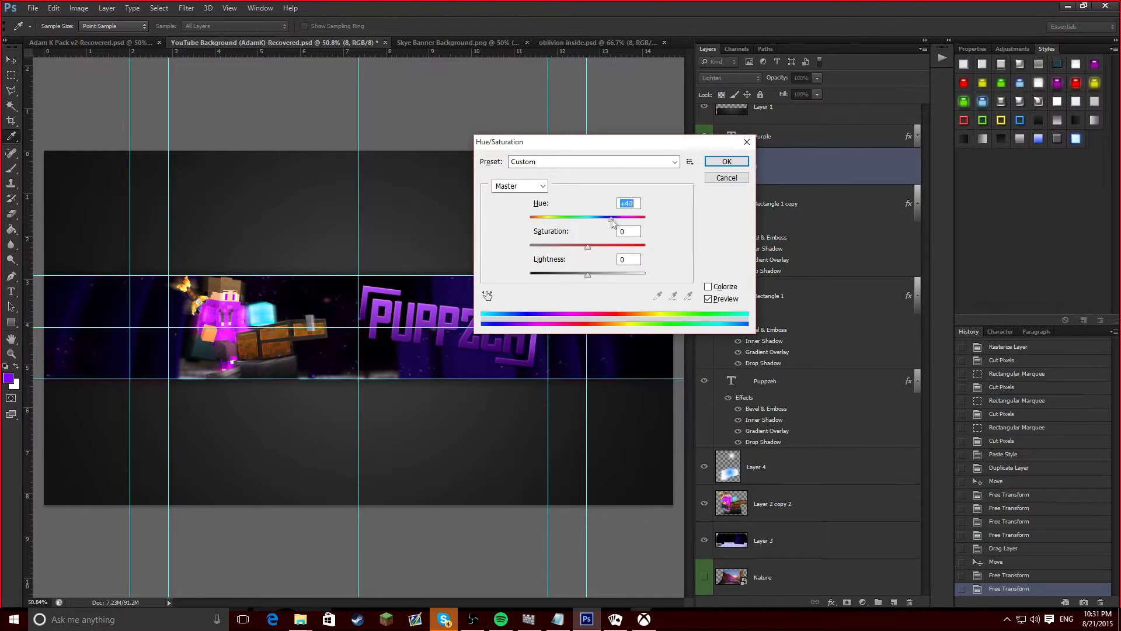
- Shift the particles' hue to about +49, adjust saturation and lightness, and confirm
drag(612, 218, 625, 218)
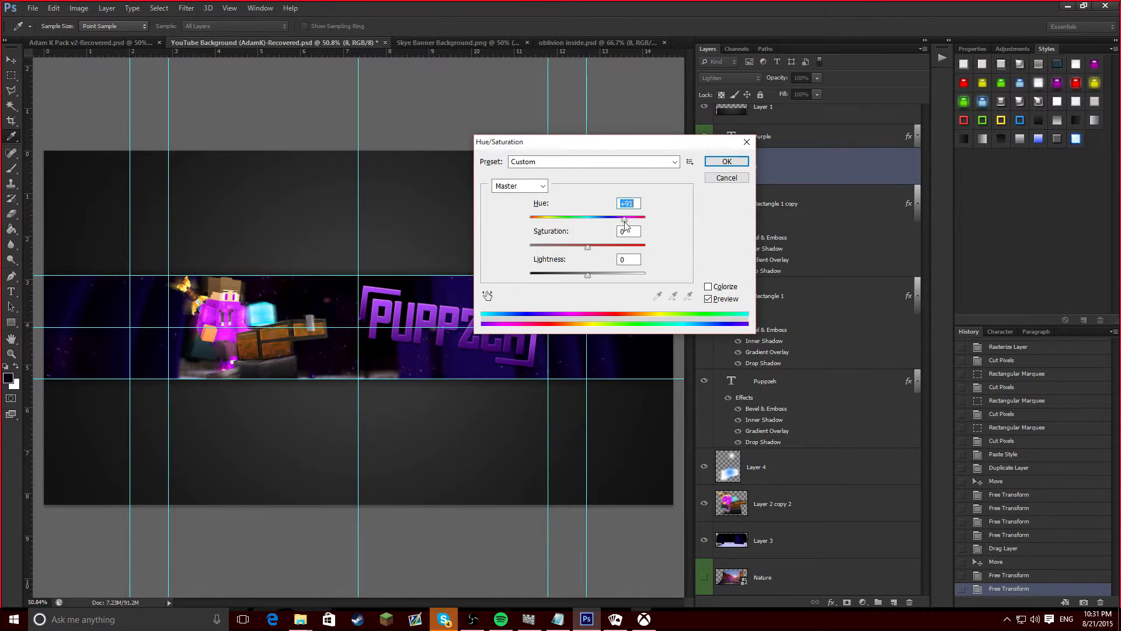
drag(589, 247, 617, 247)
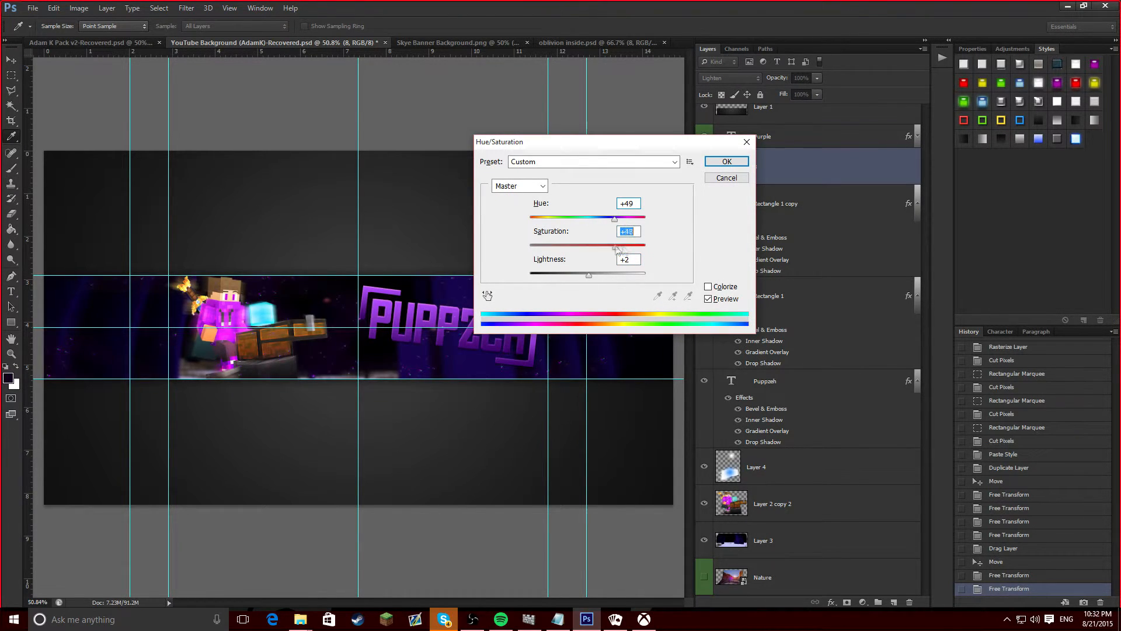
click(726, 161)
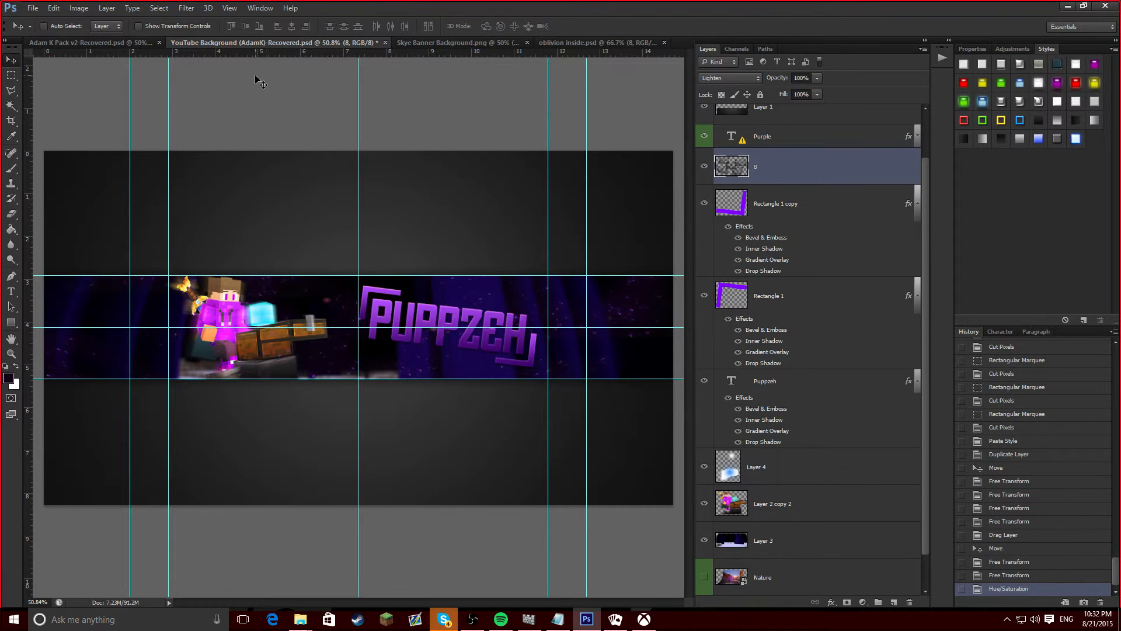
- Open construct.png from the Desktop by searching 'Construct'
click(595, 42)
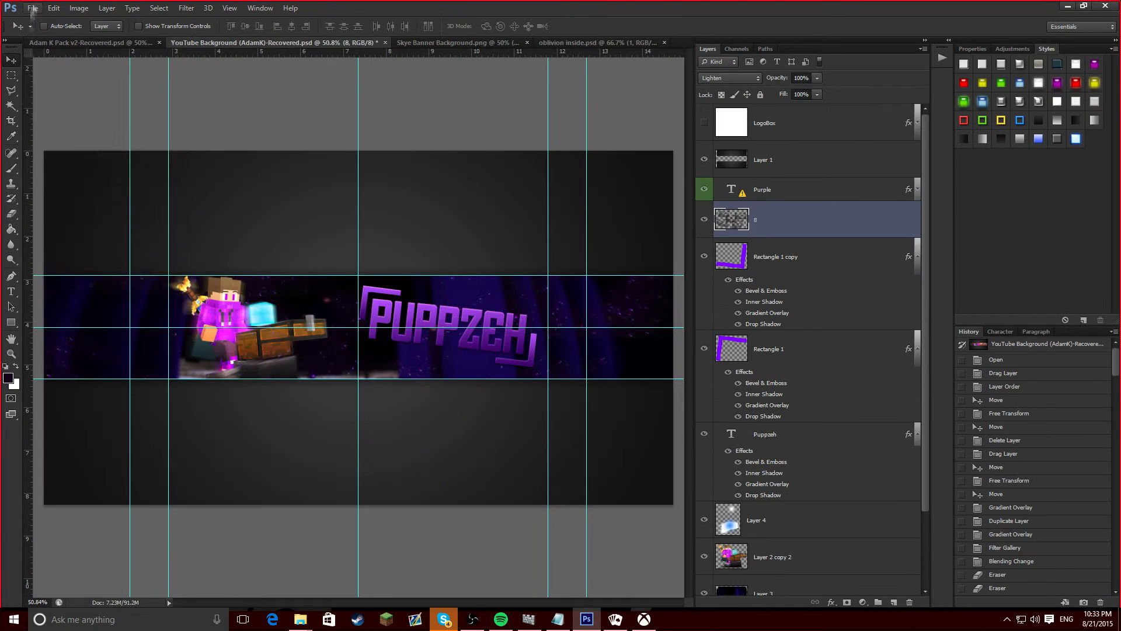
click(32, 7)
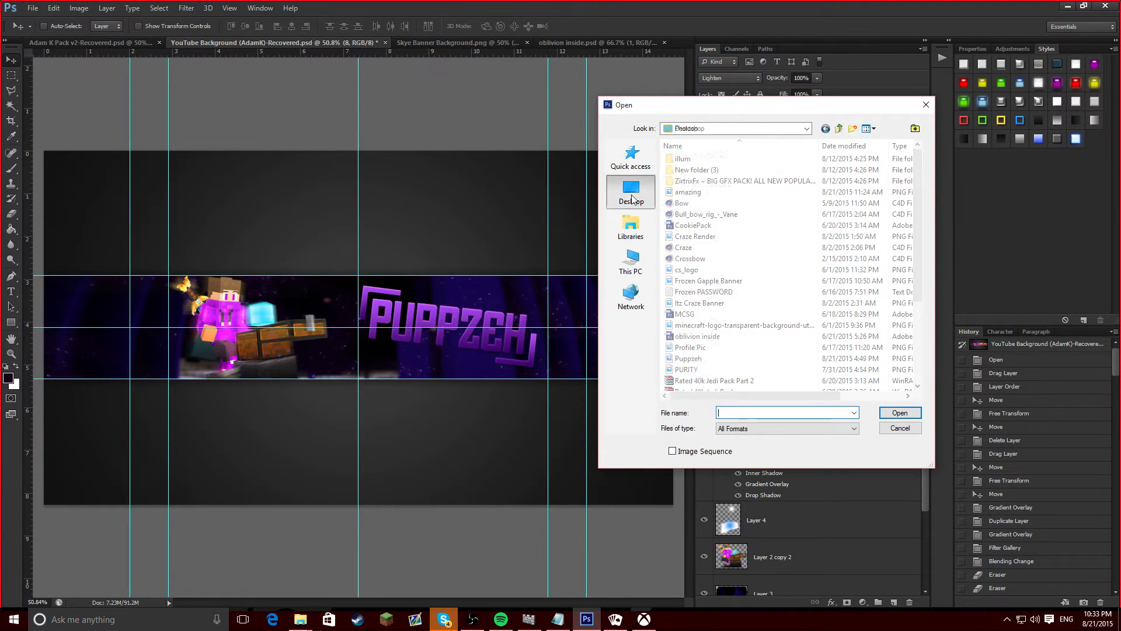
text(Construct)
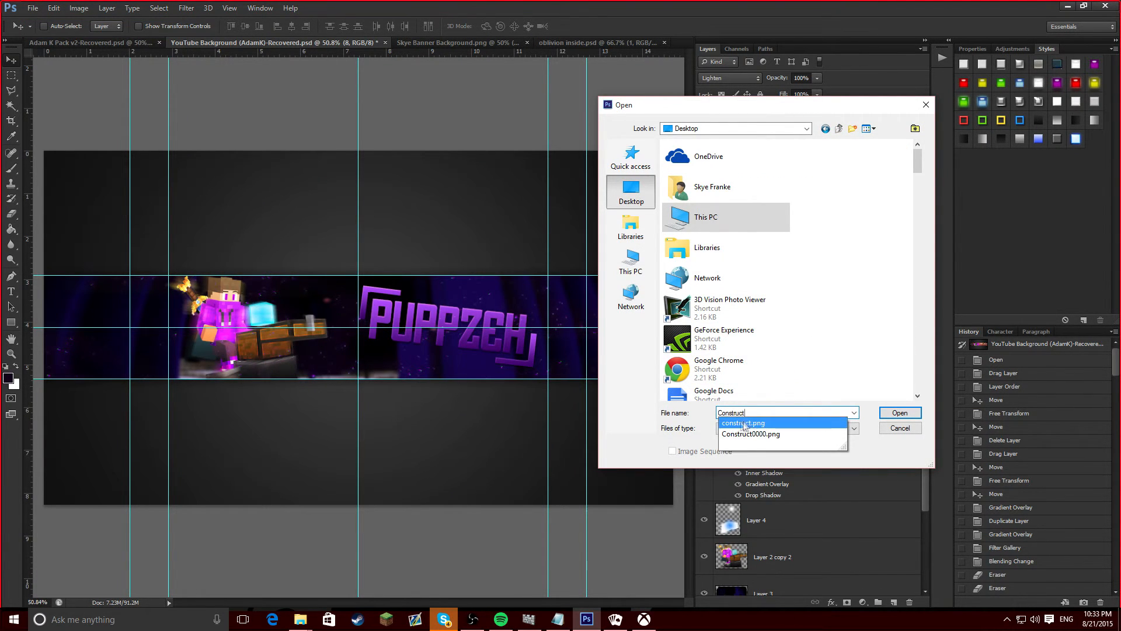
click(899, 413)
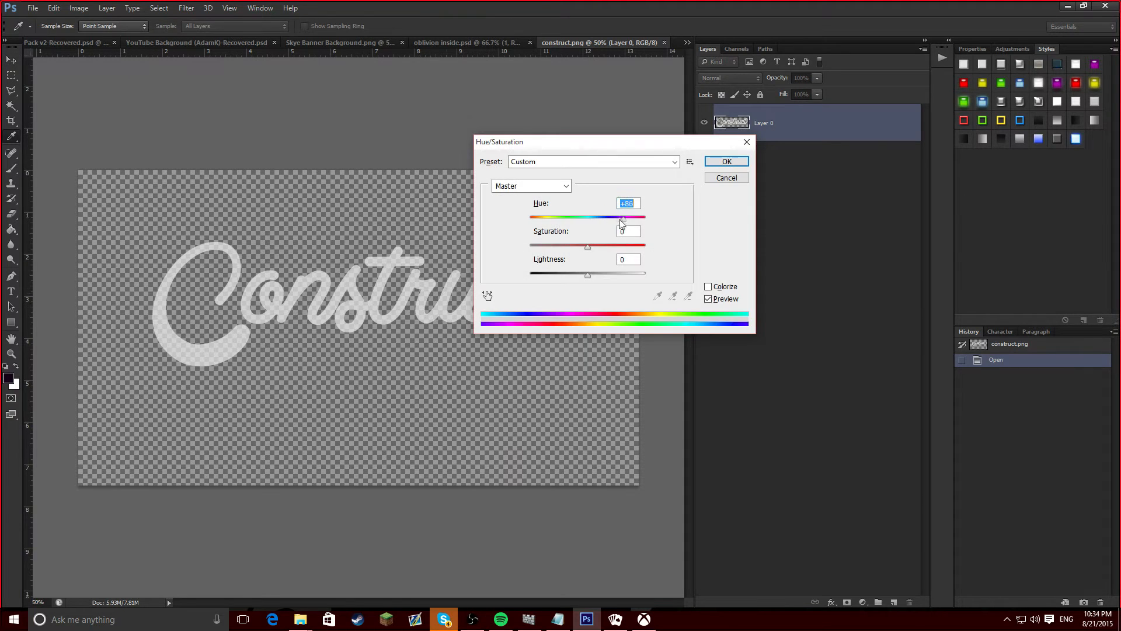